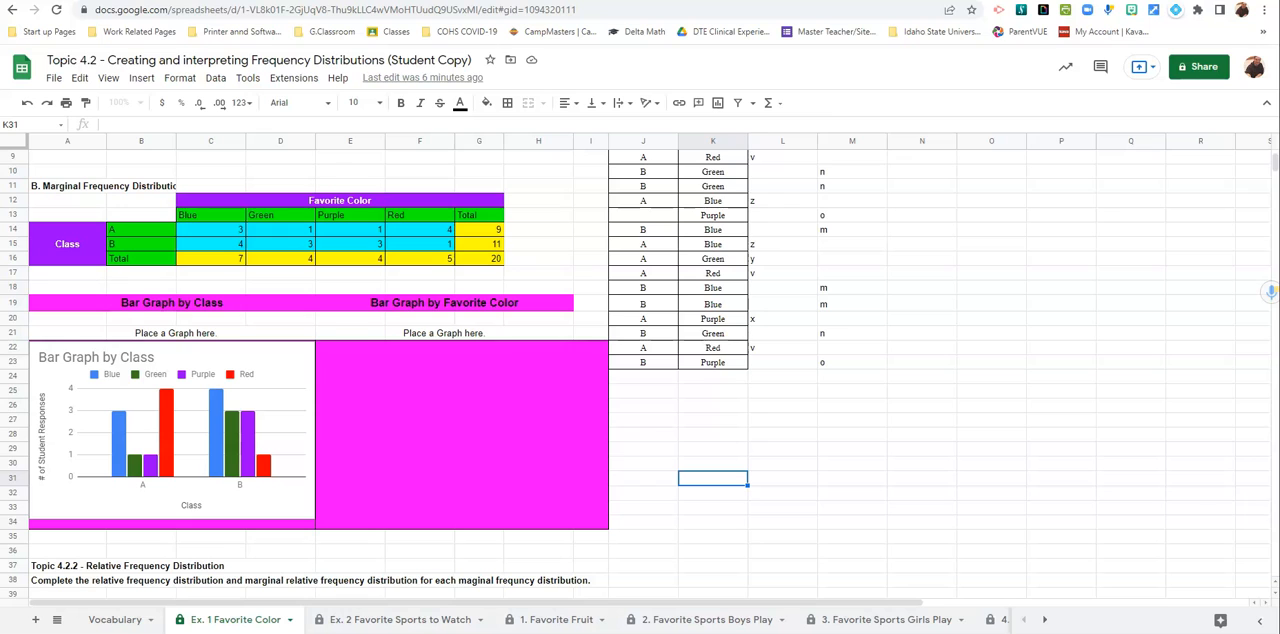
pyautogui.moveTo(320, 464)
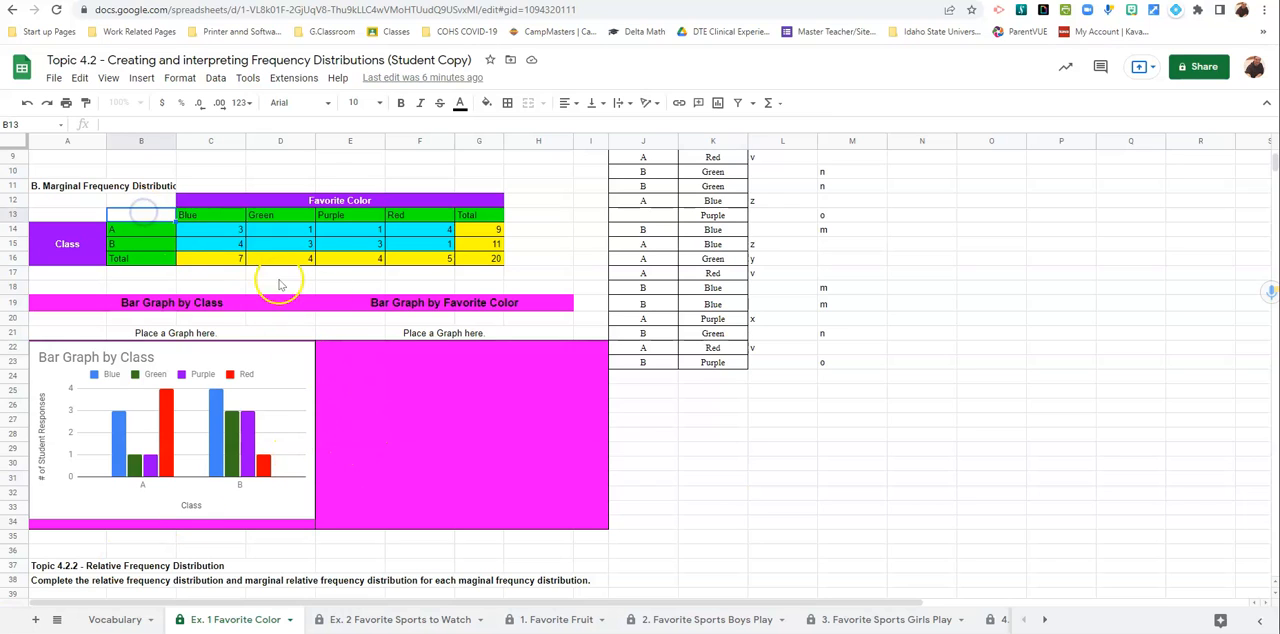
pyautogui.moveTo(120, 196)
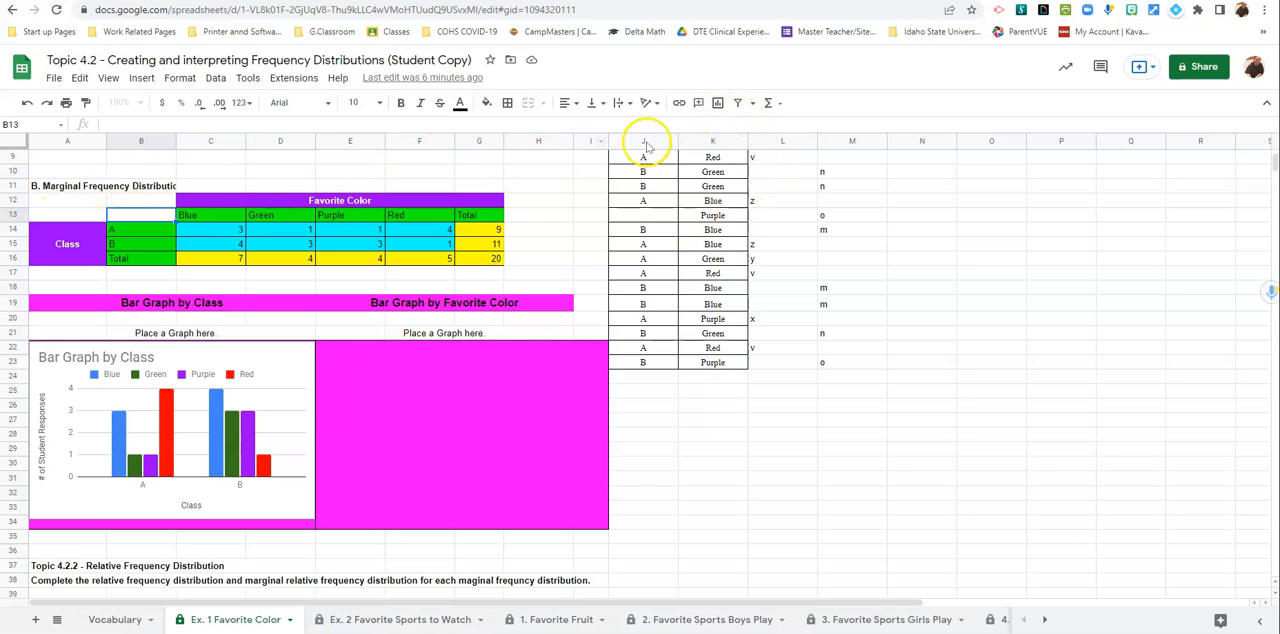
pyautogui.moveTo(716, 104)
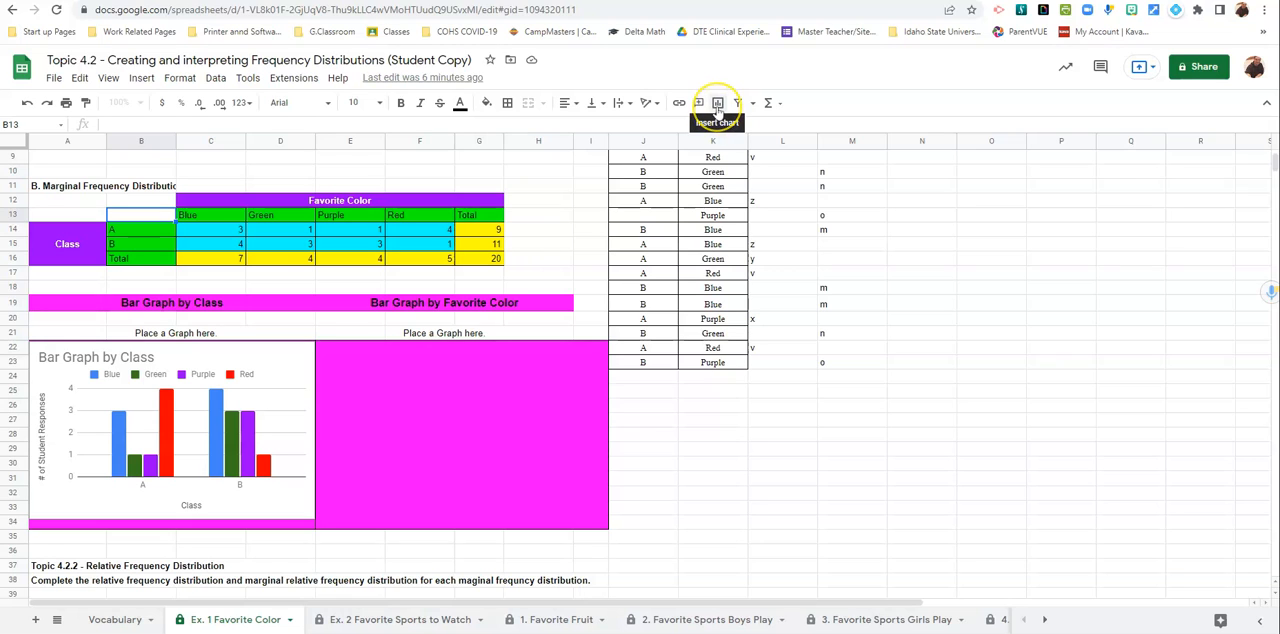
# Insert a column chart of A and B counts per color with Stacking set to None.
pyautogui.click(716, 102)
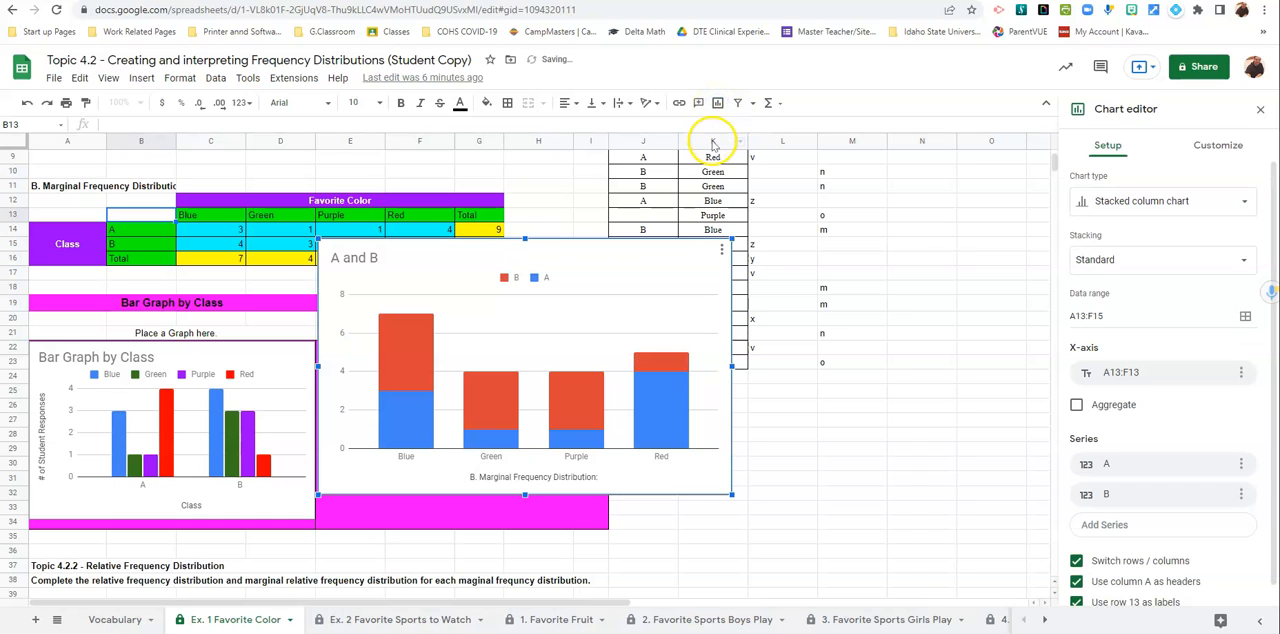
pyautogui.moveTo(768, 290)
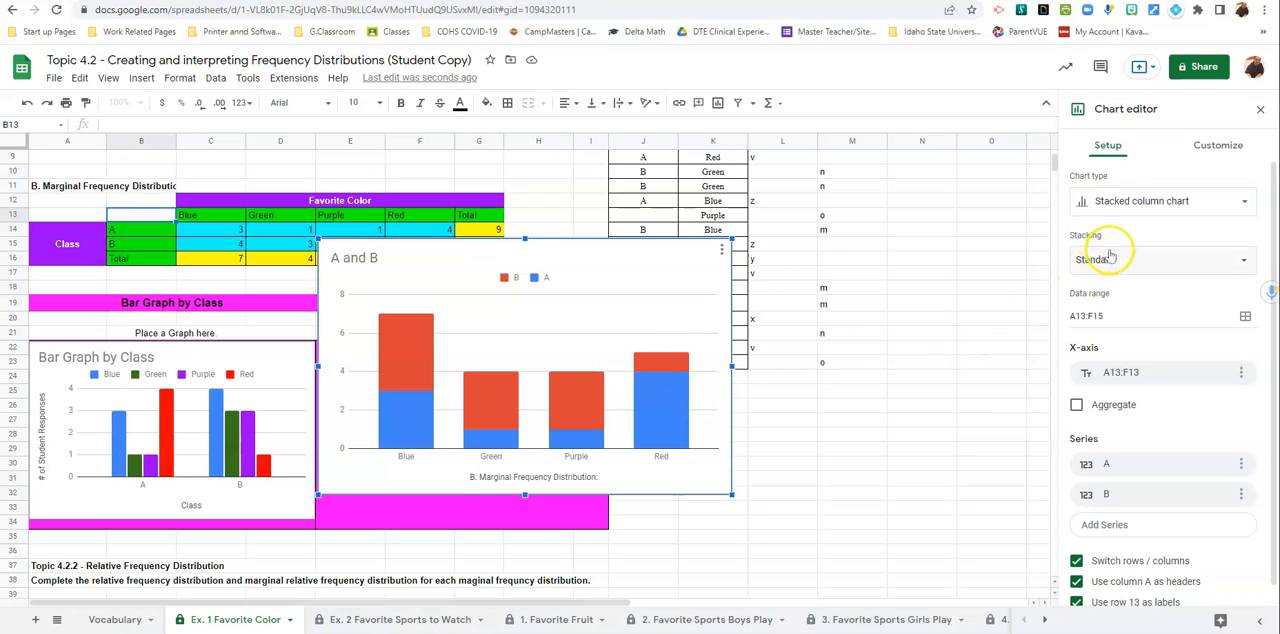
pyautogui.moveTo(1110, 244)
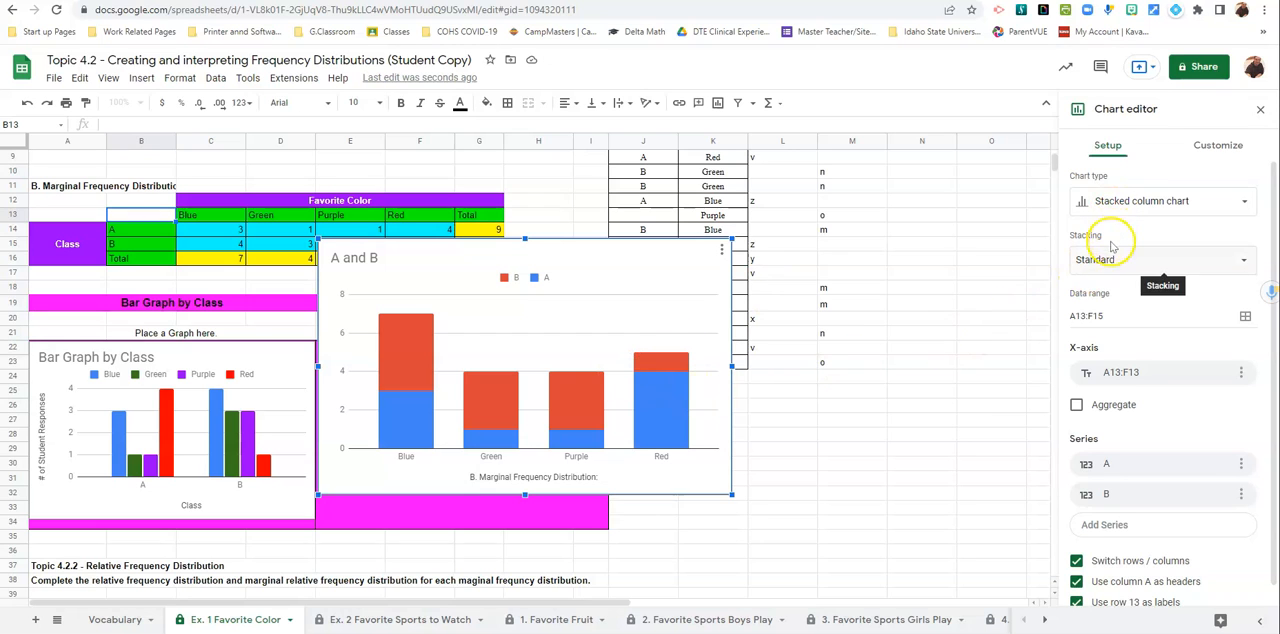
pyautogui.click(1160, 260)
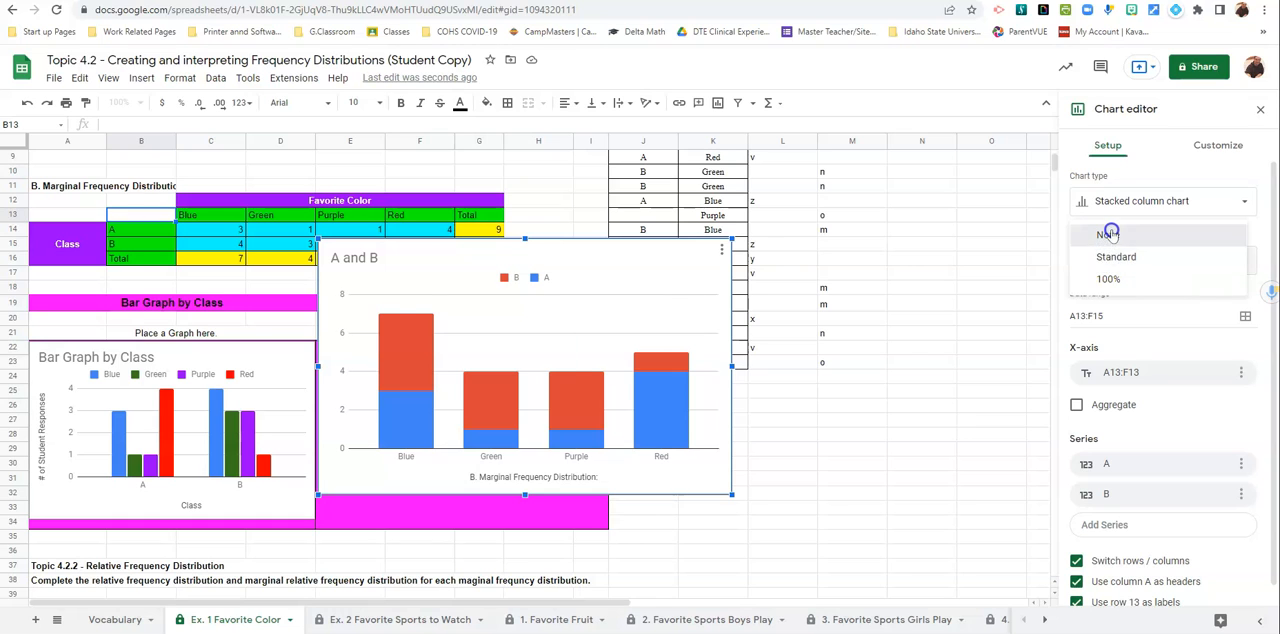
pyautogui.click(1108, 234)
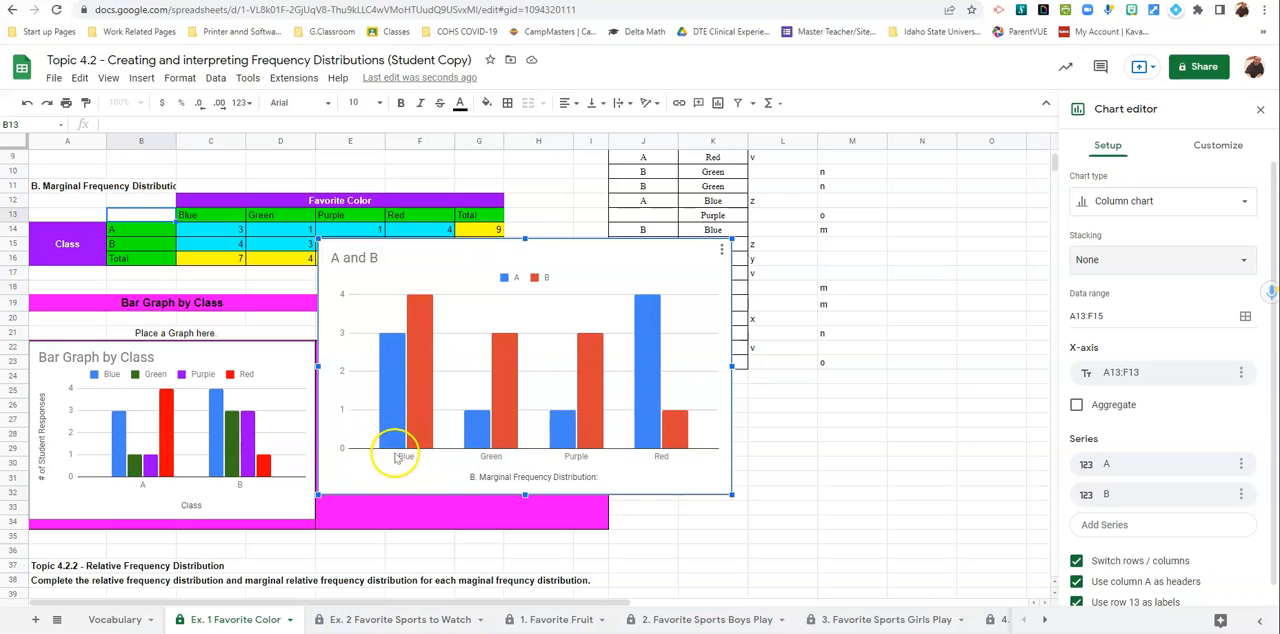
pyautogui.moveTo(680, 468)
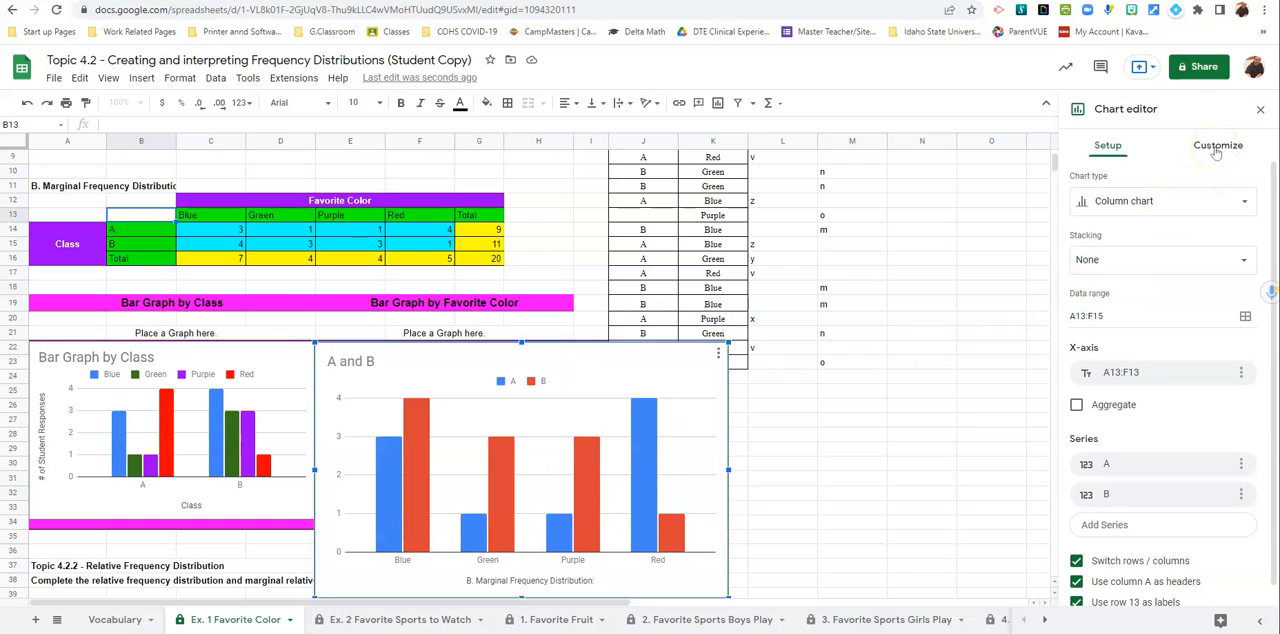
# Set the chart's vertical axis title to "# of Student Responses".
pyautogui.click(1218, 144)
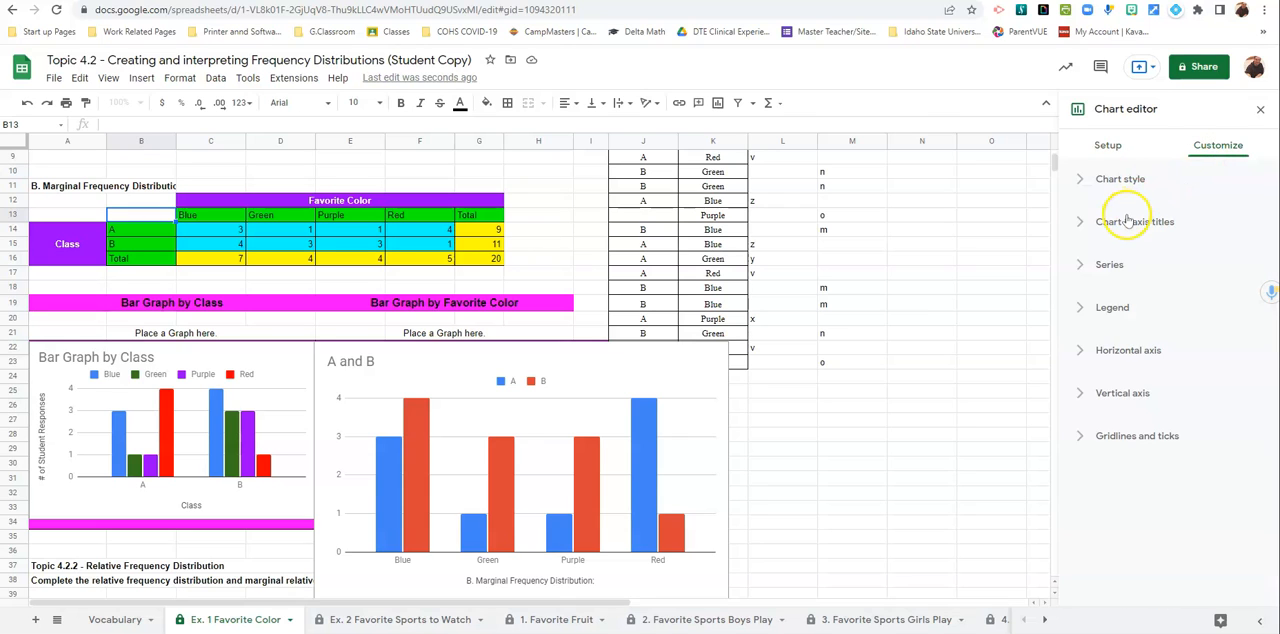
pyautogui.click(1136, 220)
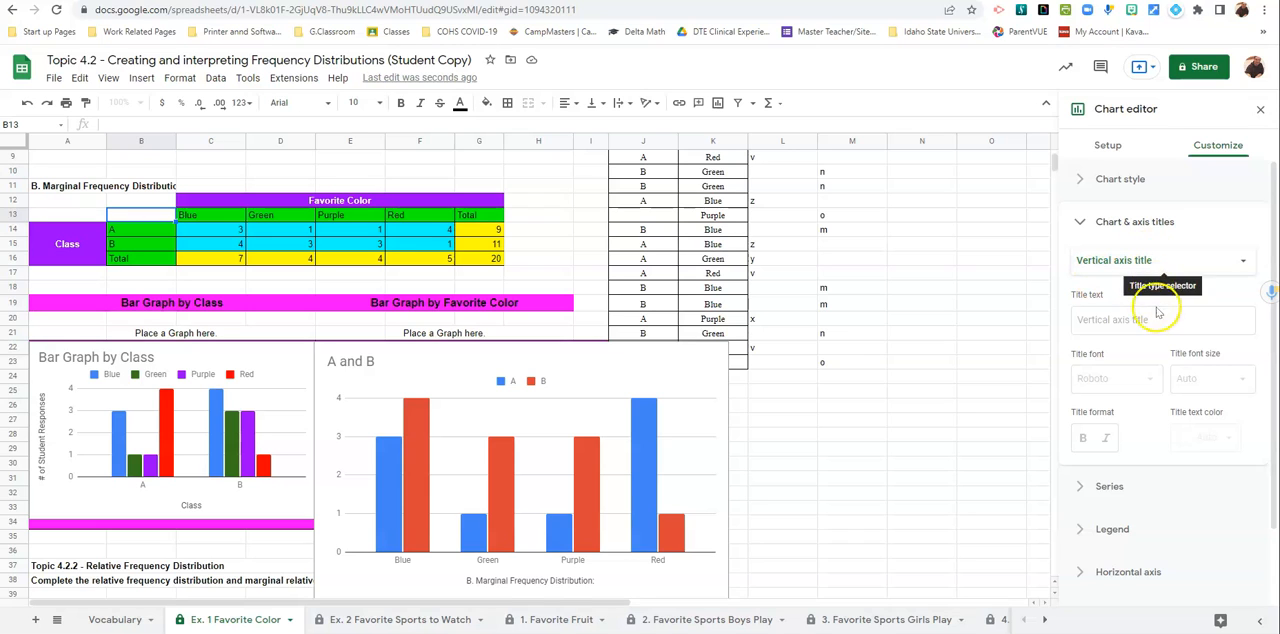
pyautogui.click(1162, 320)
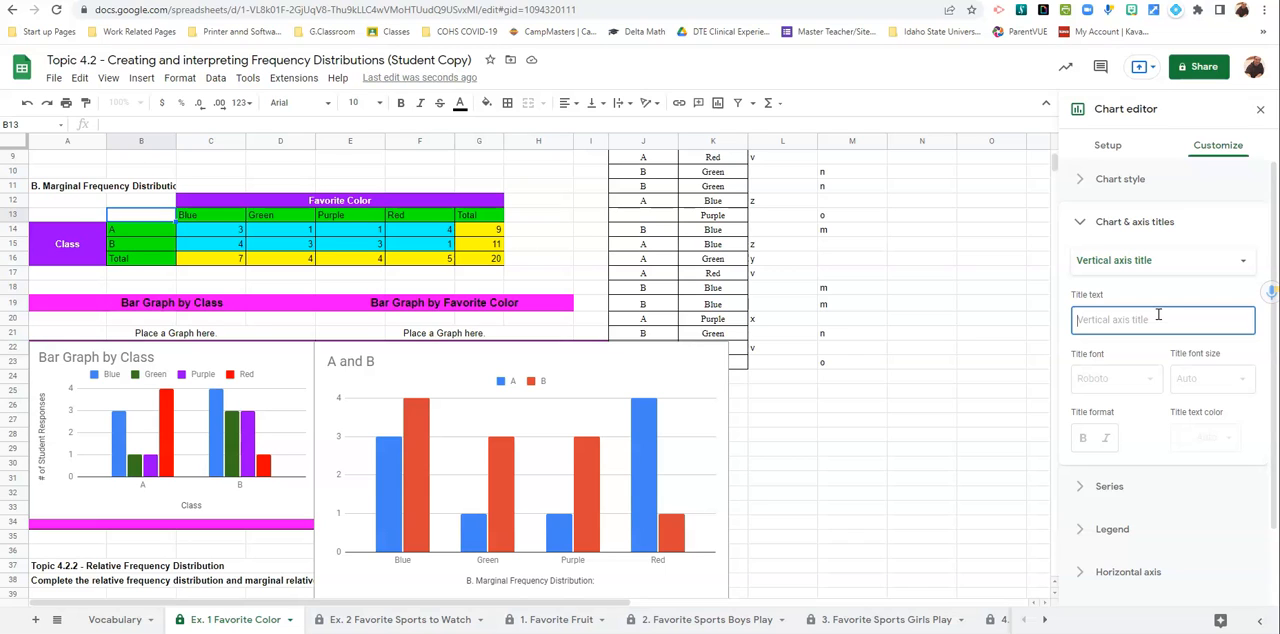
pyautogui.write('# of')
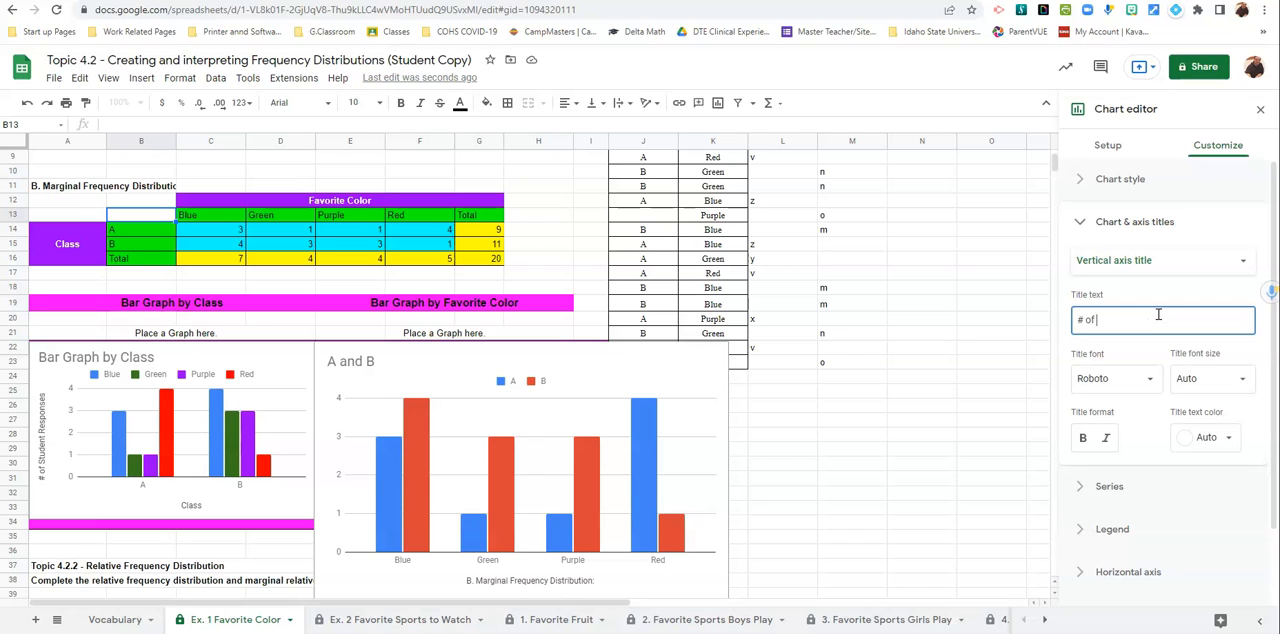
pyautogui.write('Student Re')
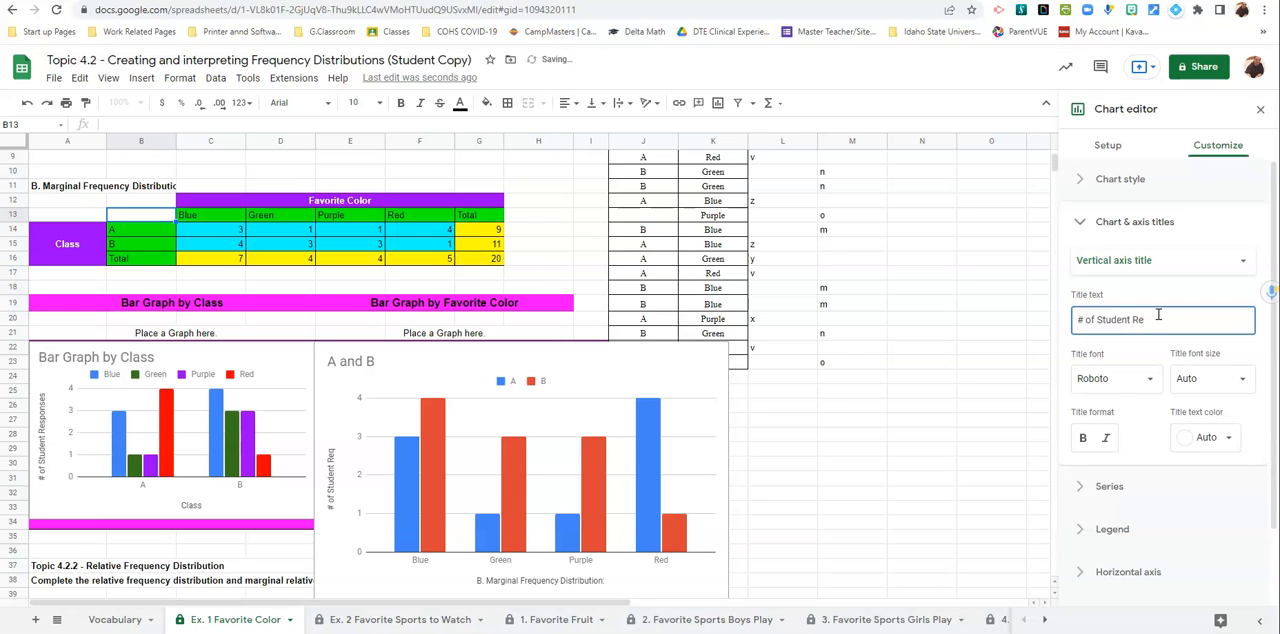
pyautogui.write('spon')
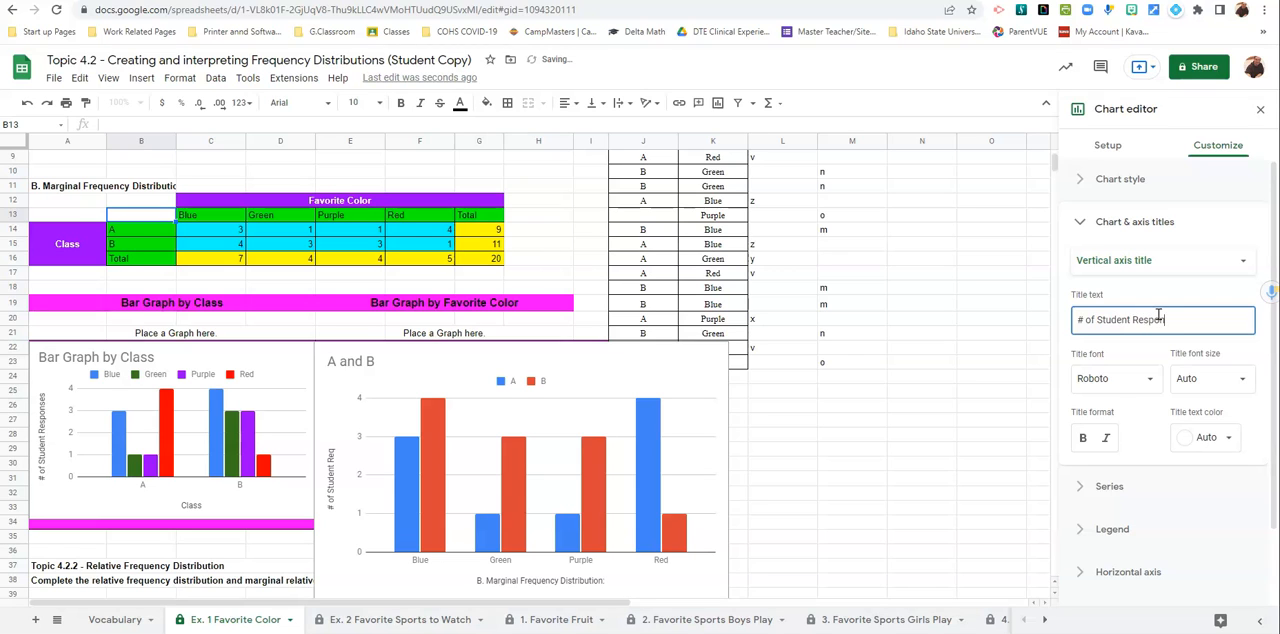
pyautogui.write('ses')
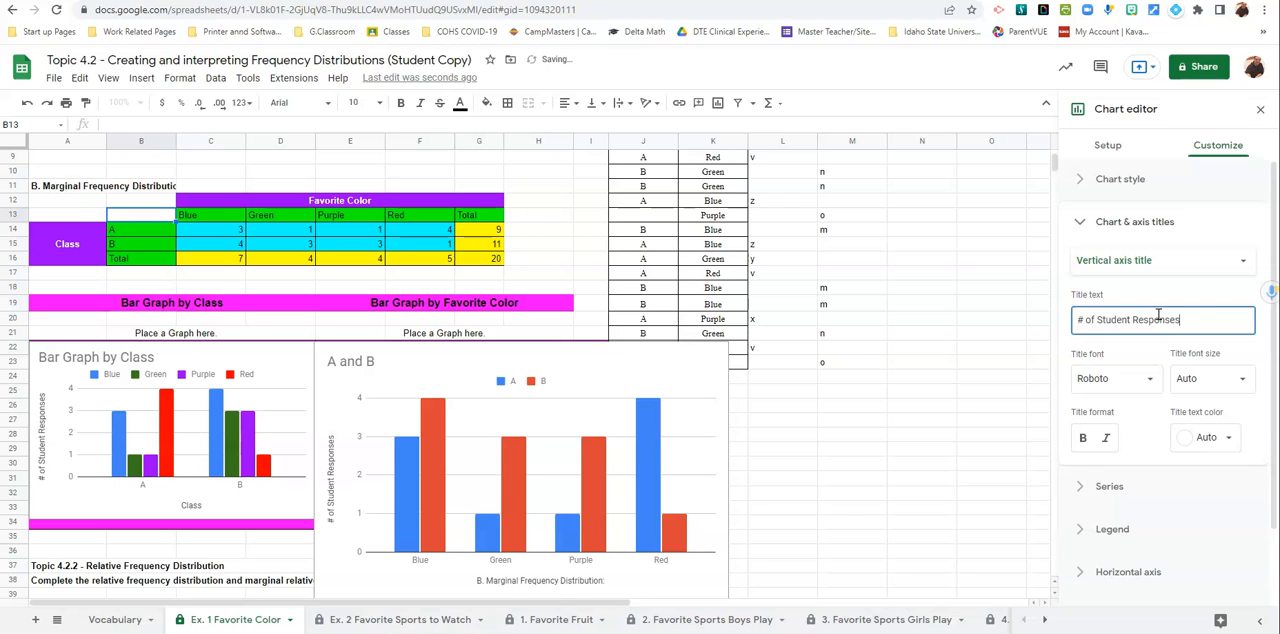
# Set the chart's horizontal axis title to "Favorite Color".
pyautogui.click(1160, 260)
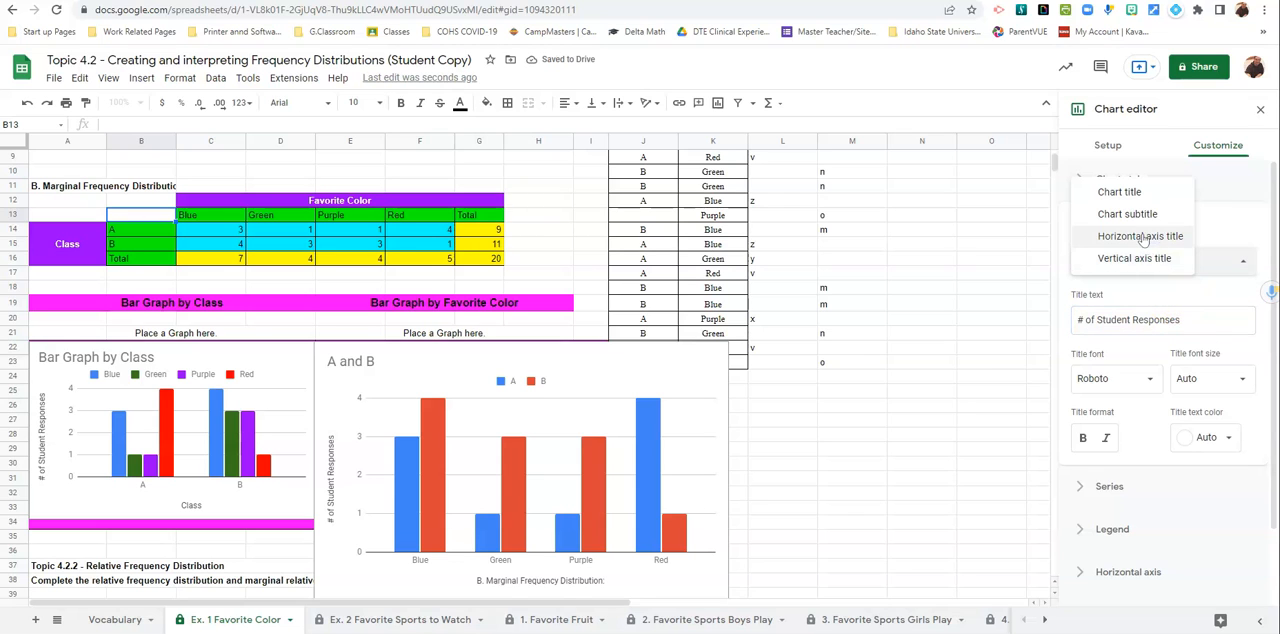
pyautogui.click(1140, 236)
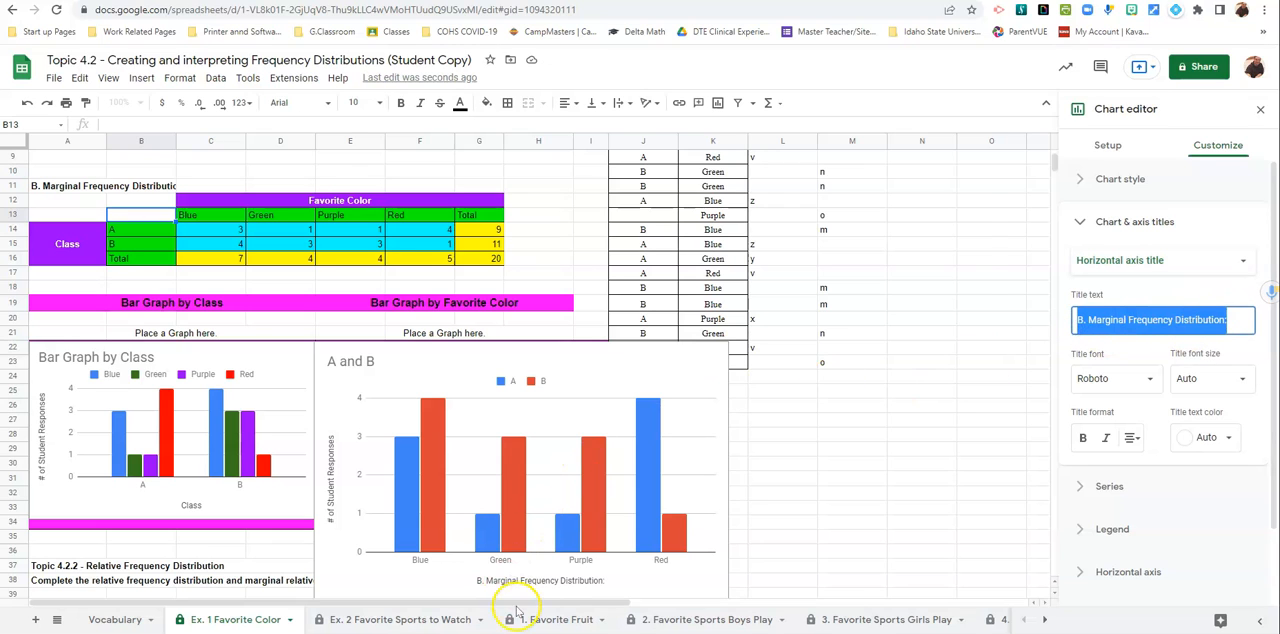
pyautogui.moveTo(930, 518)
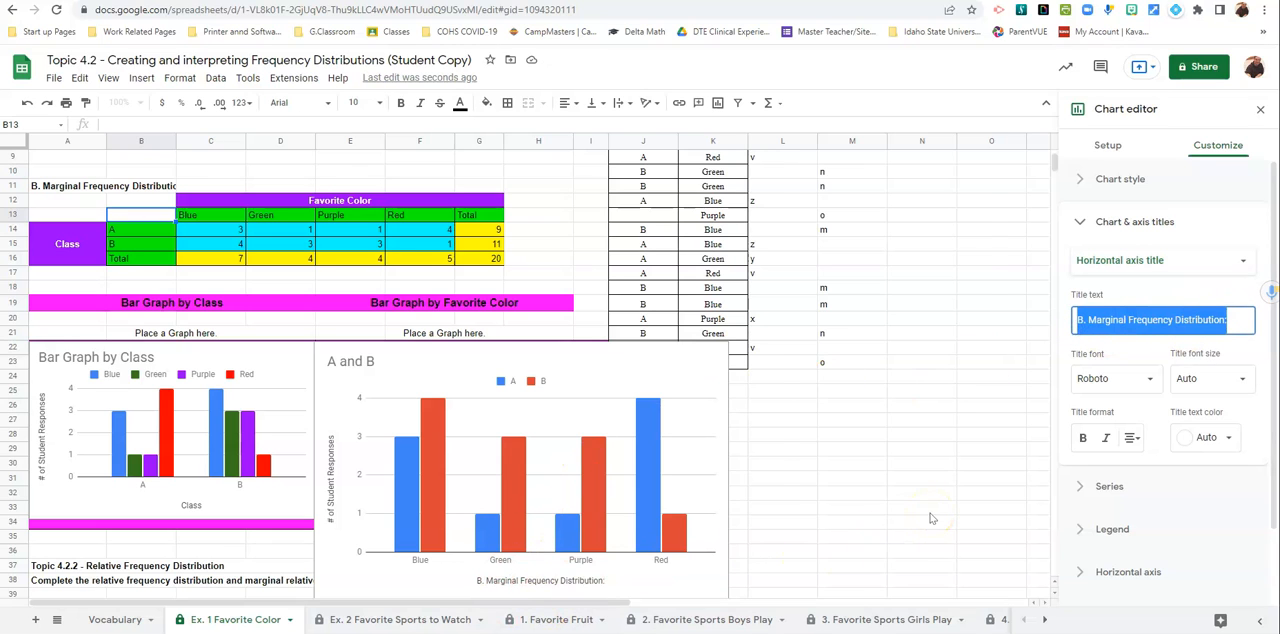
pyautogui.write('Favorite')
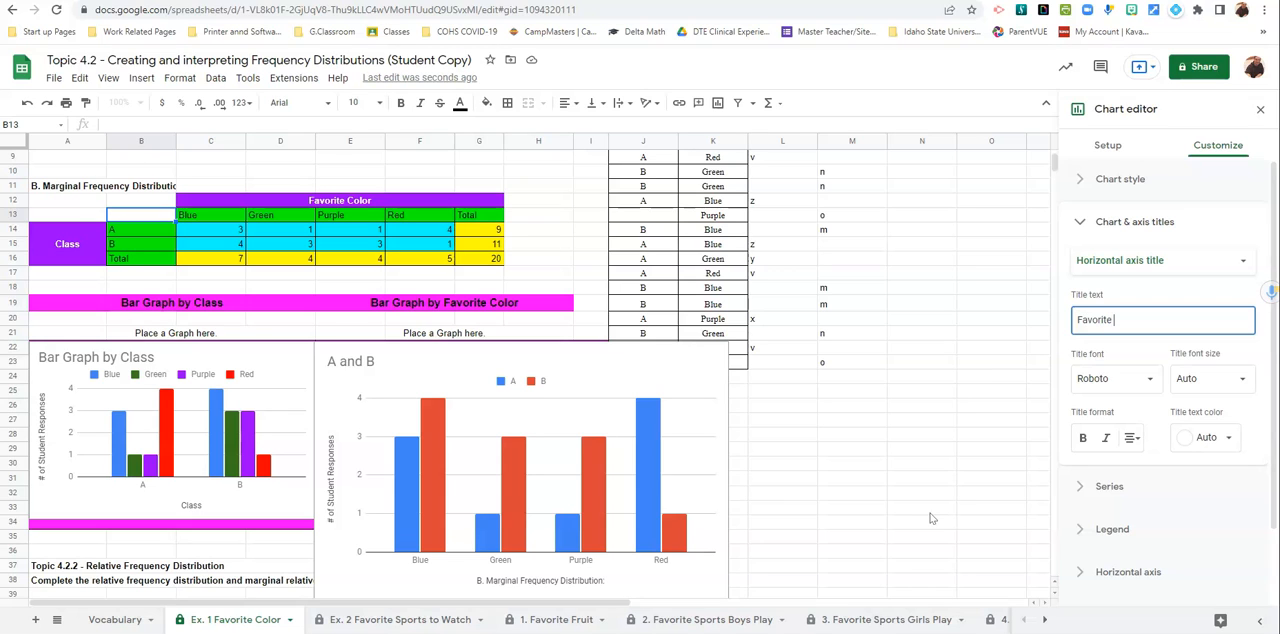
pyautogui.write('Color')
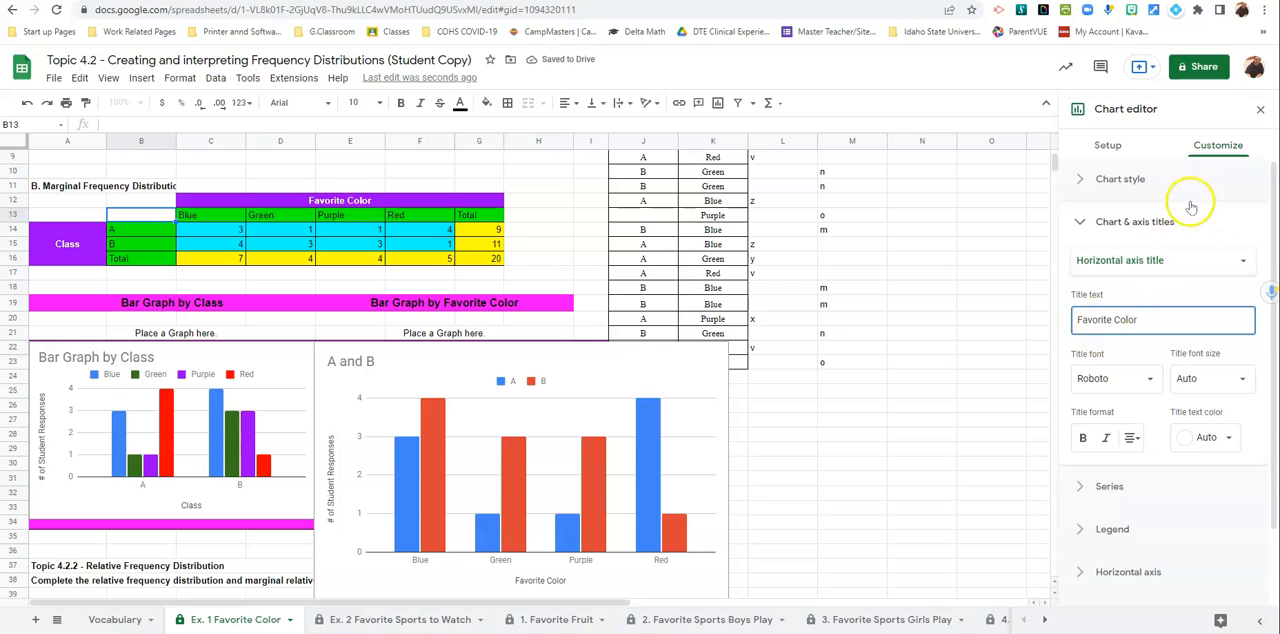
# Set the chart title to "Bar Graph by Favorite Color".
pyautogui.click(1160, 260)
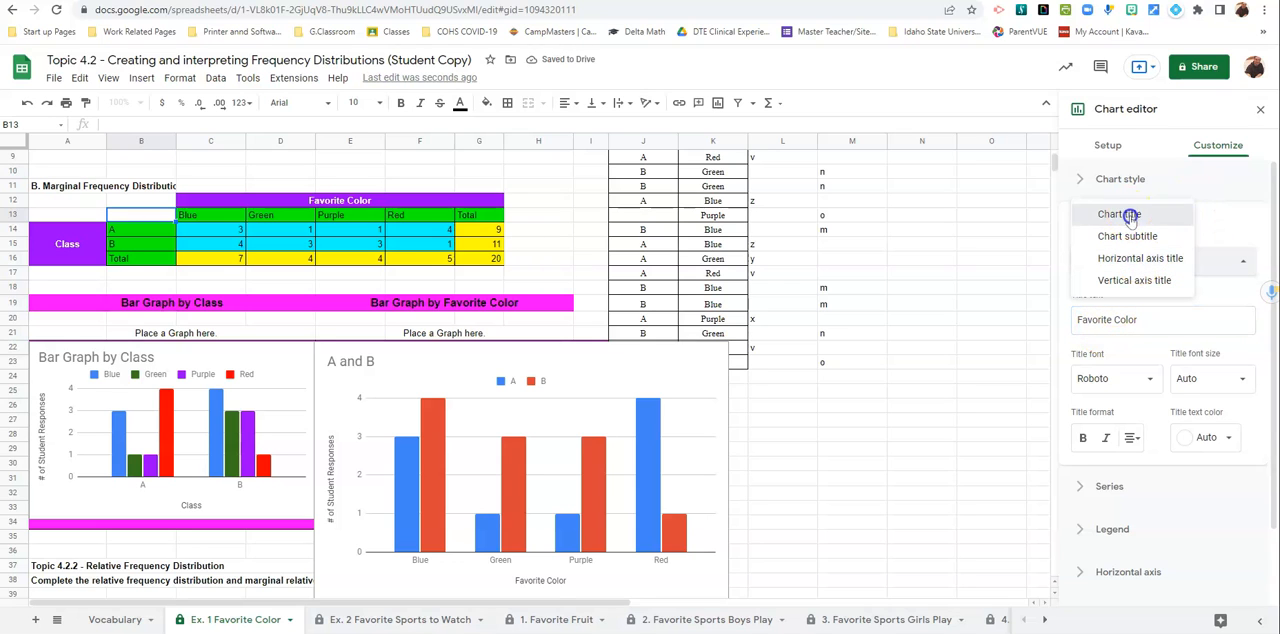
pyautogui.click(1118, 214)
pyautogui.write('Gr')
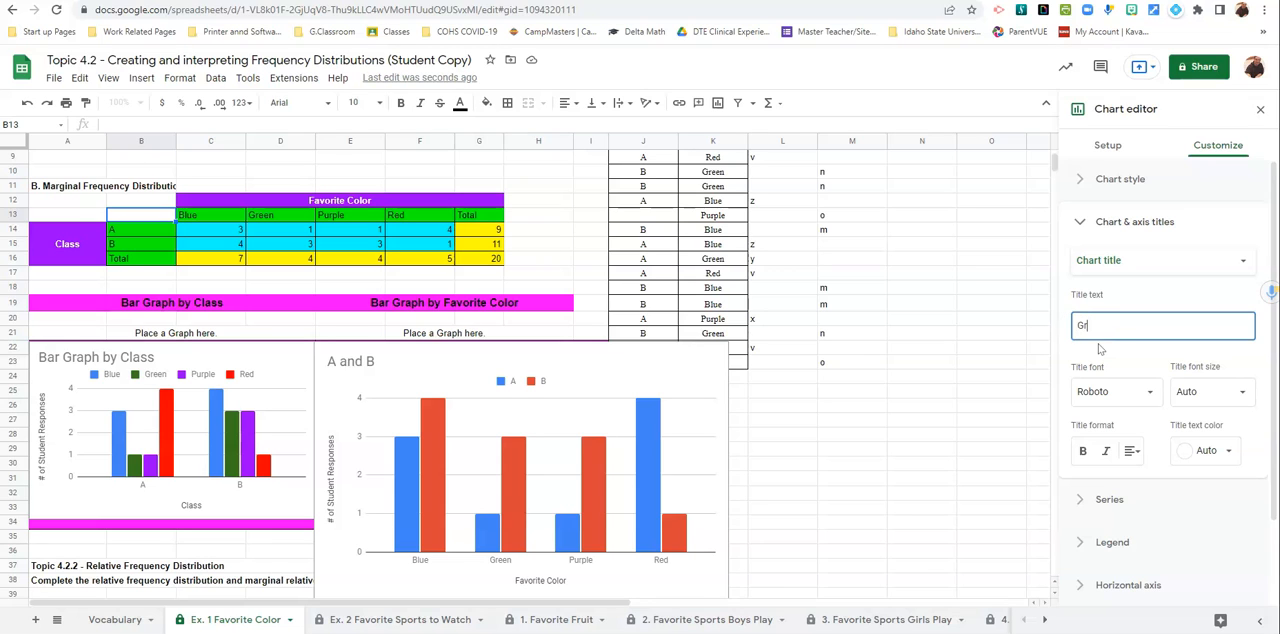
pyautogui.write('Bar Graph by Favorite Color')
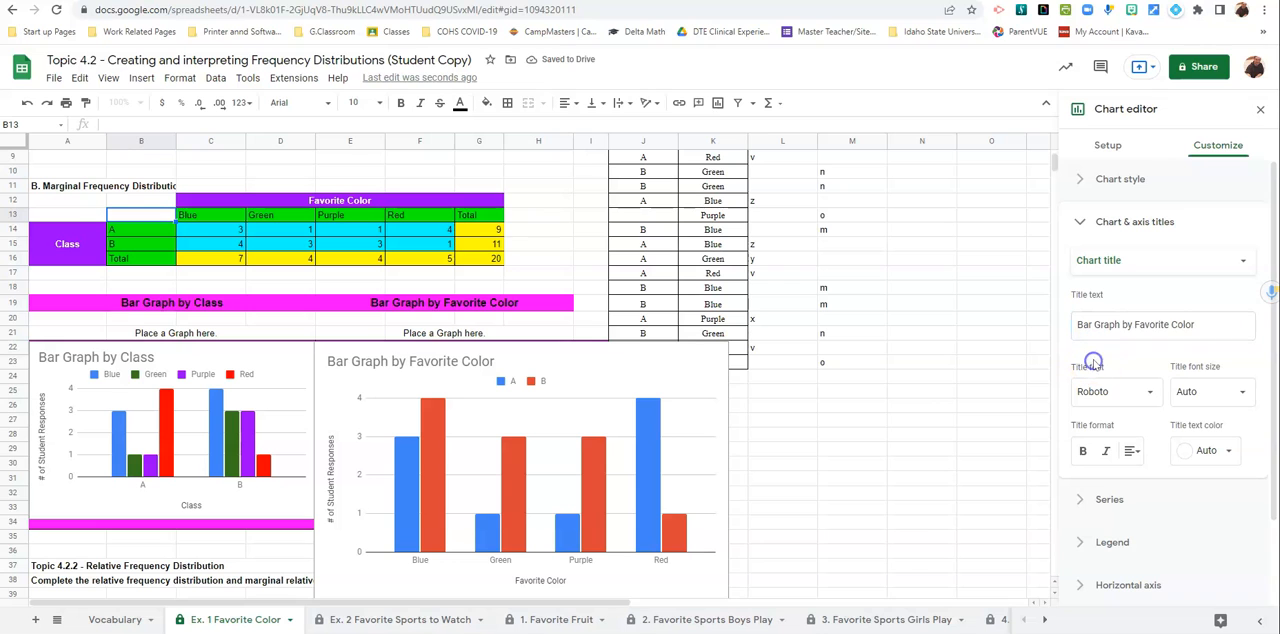
# Resize the favorite color chart to fit the placeholder box beside the class chart.
pyautogui.scroll(-3)
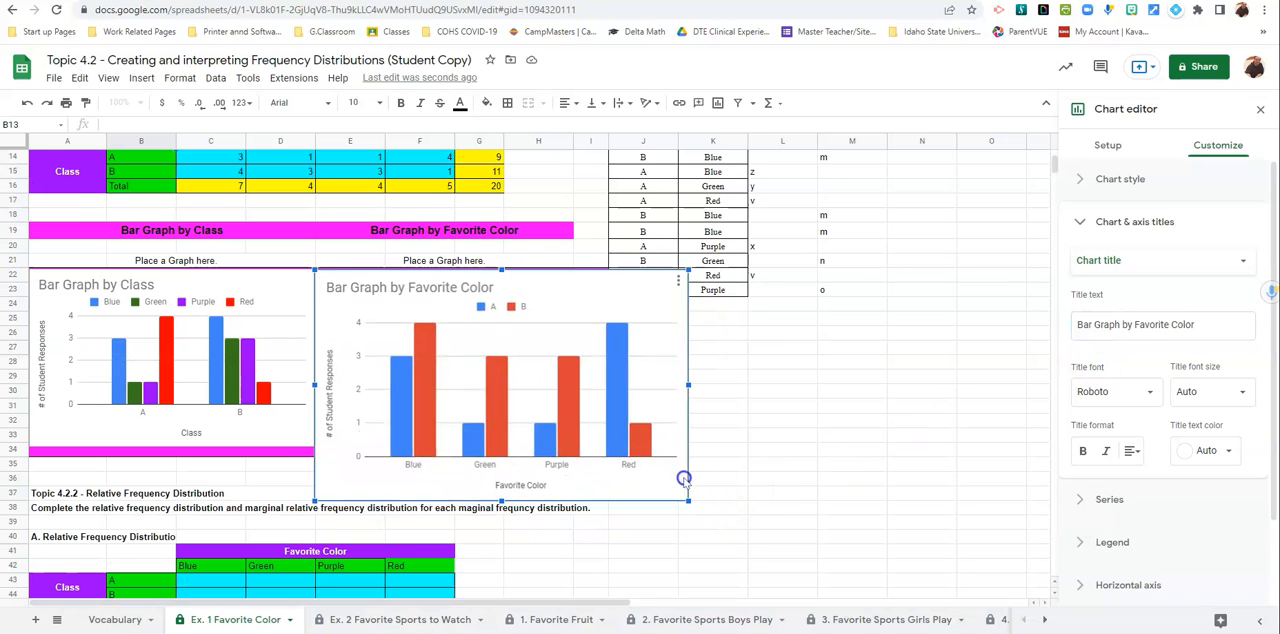
pyautogui.moveTo(688, 500); pyautogui.dragTo(604, 450)
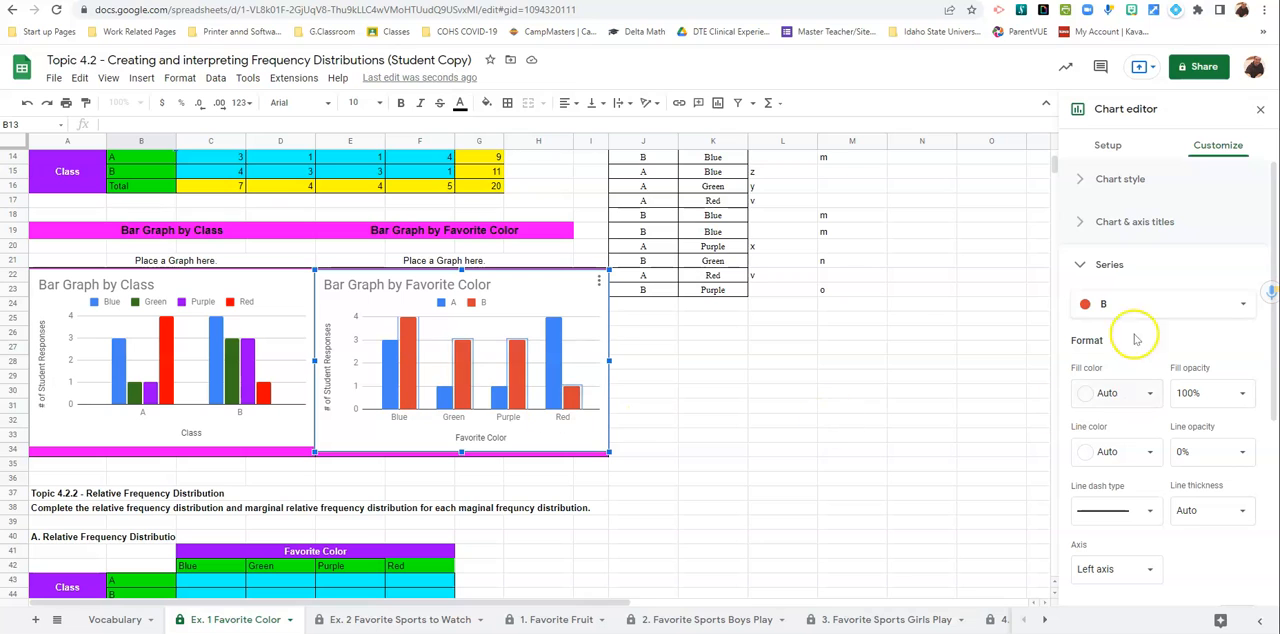
# Recolor the chart series: B bars cyan and A bars pink.
pyautogui.click(1148, 392)
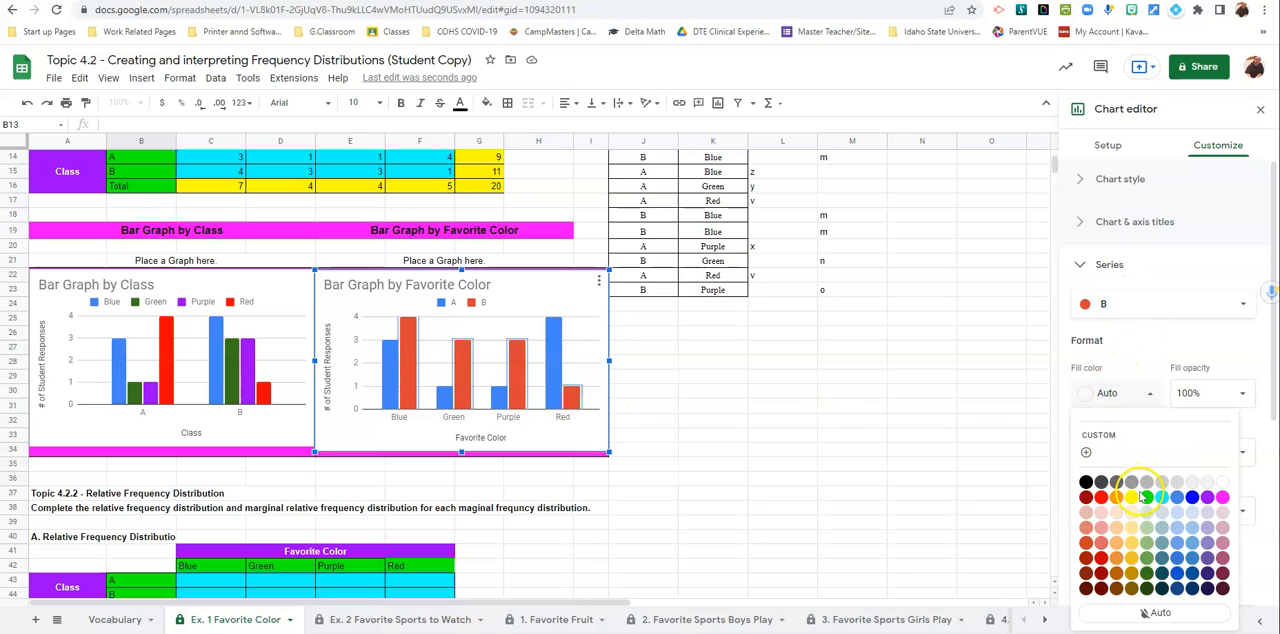
pyautogui.click(1160, 496)
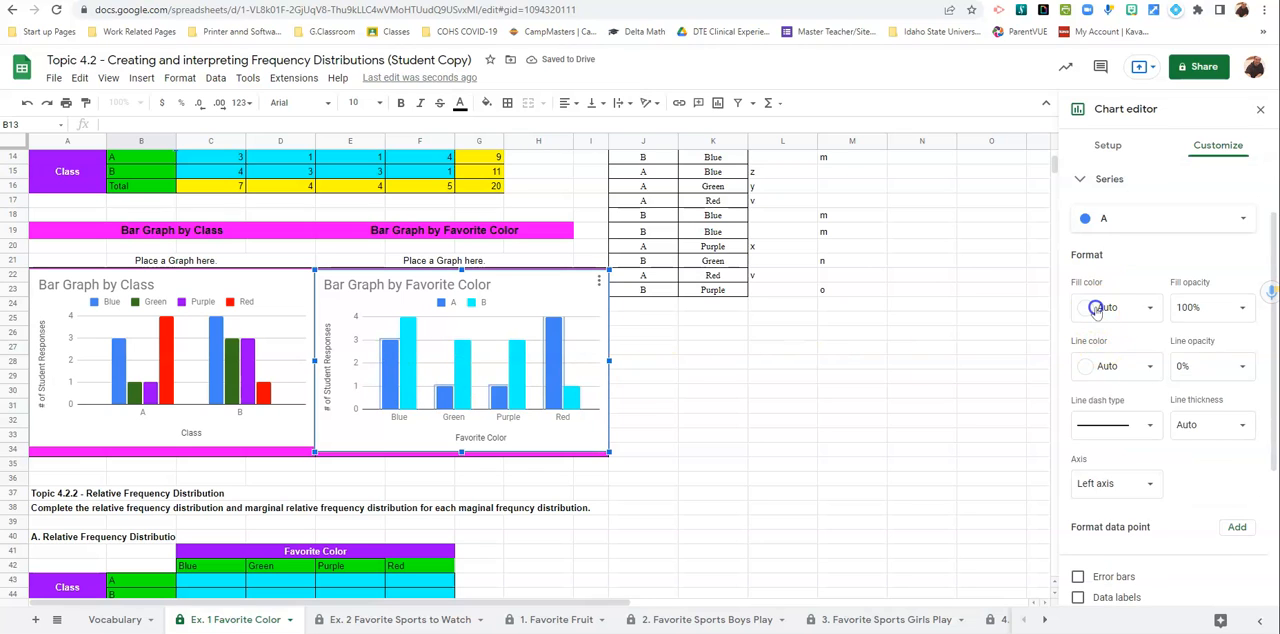
pyautogui.click(1116, 308)
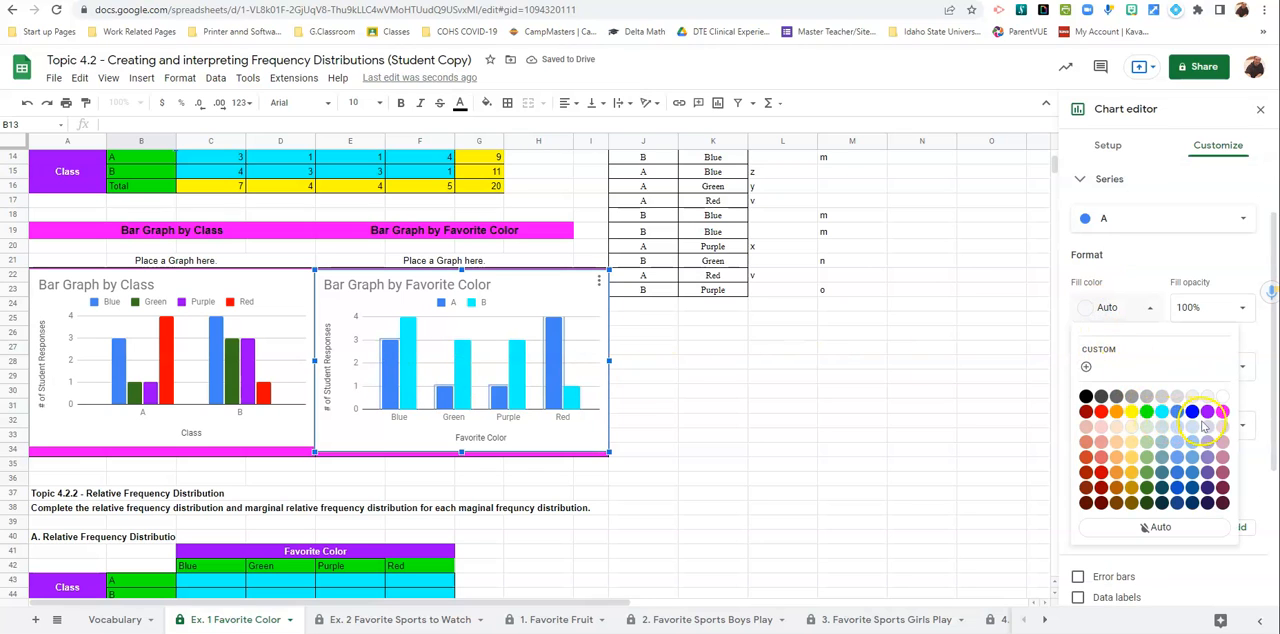
pyautogui.click(1208, 412)
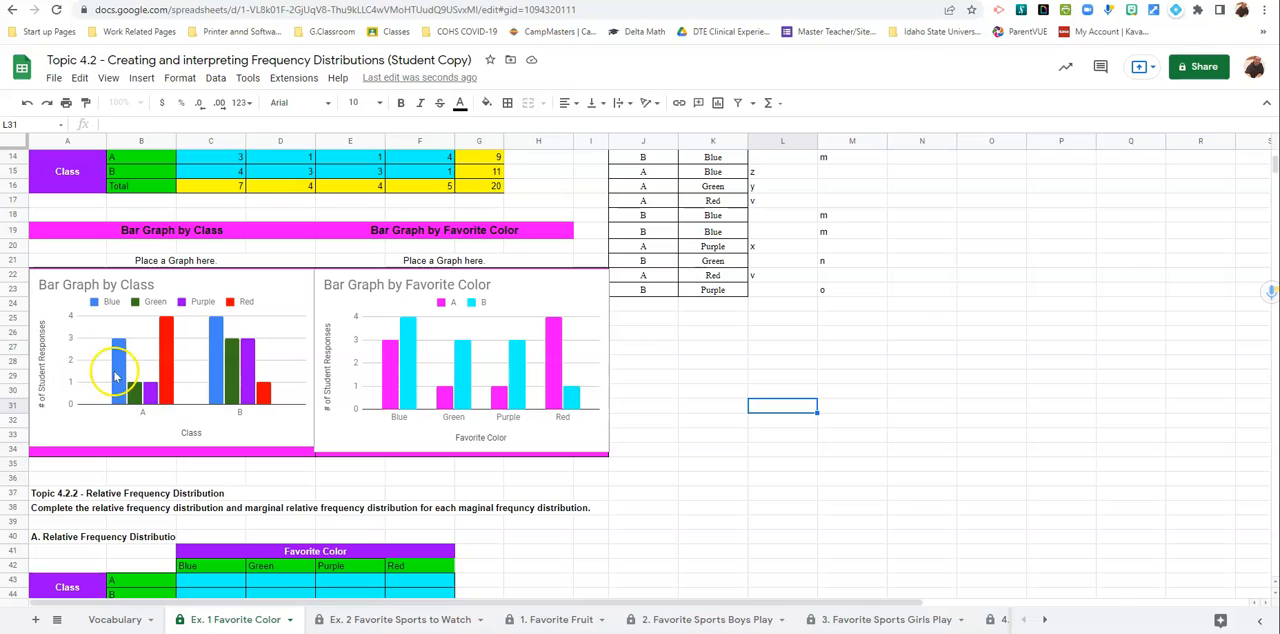
pyautogui.moveTo(148, 384)
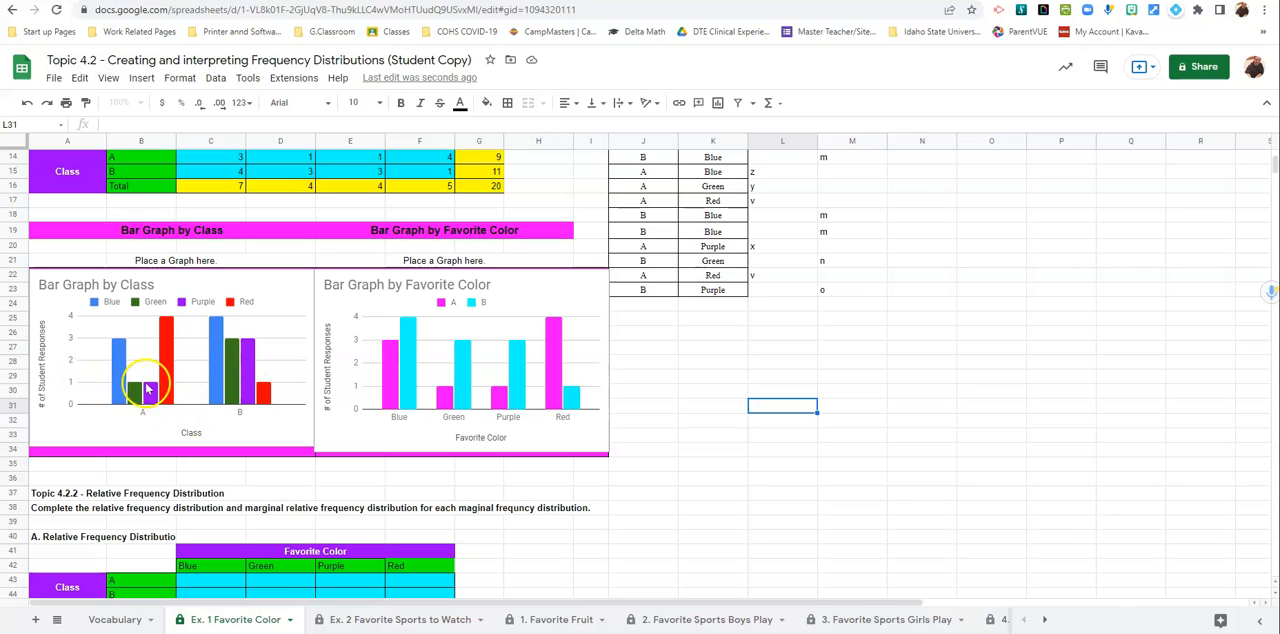
pyautogui.moveTo(228, 396)
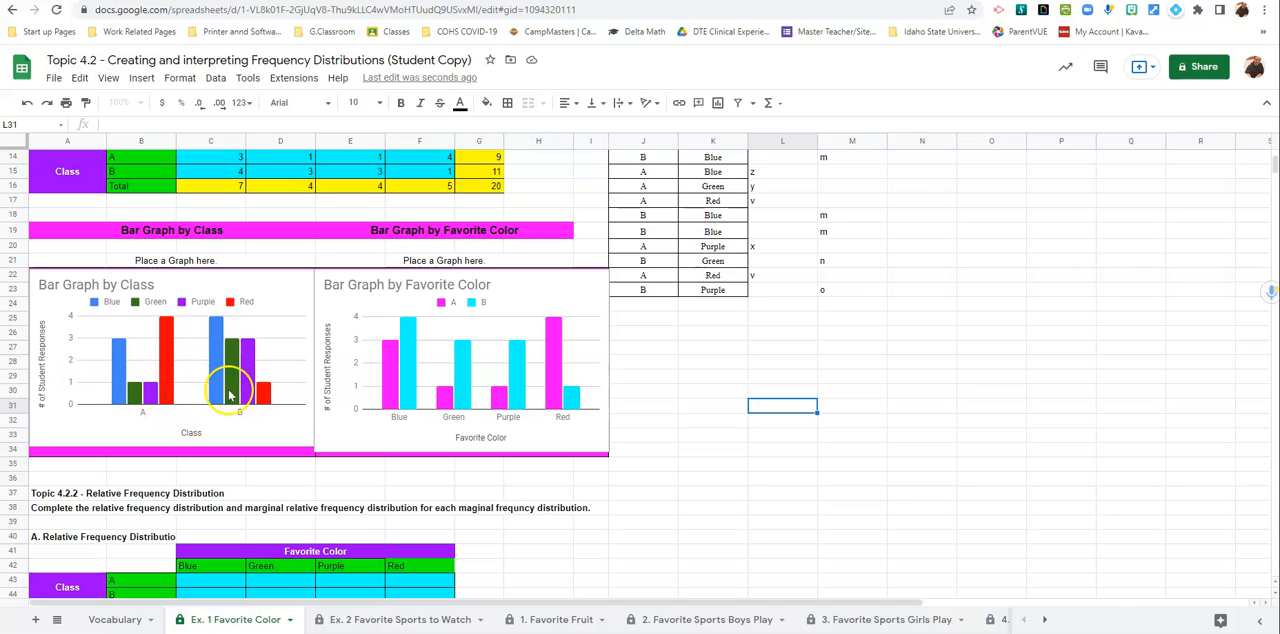
pyautogui.moveTo(352, 426)
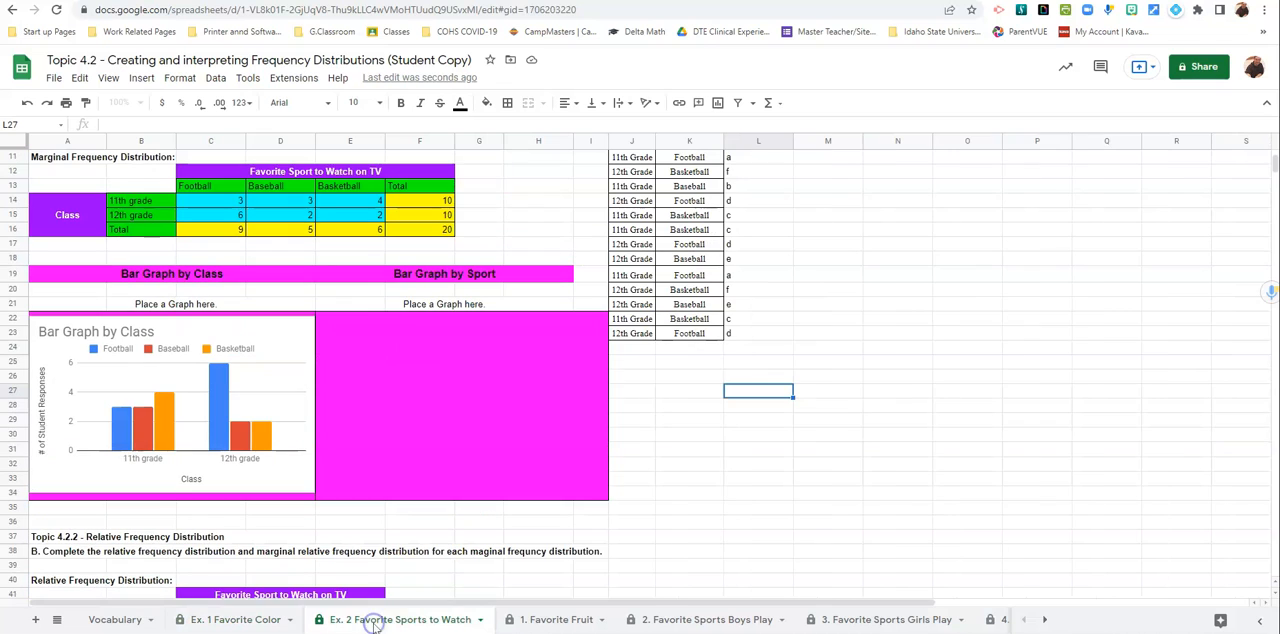
pyautogui.moveTo(360, 376)
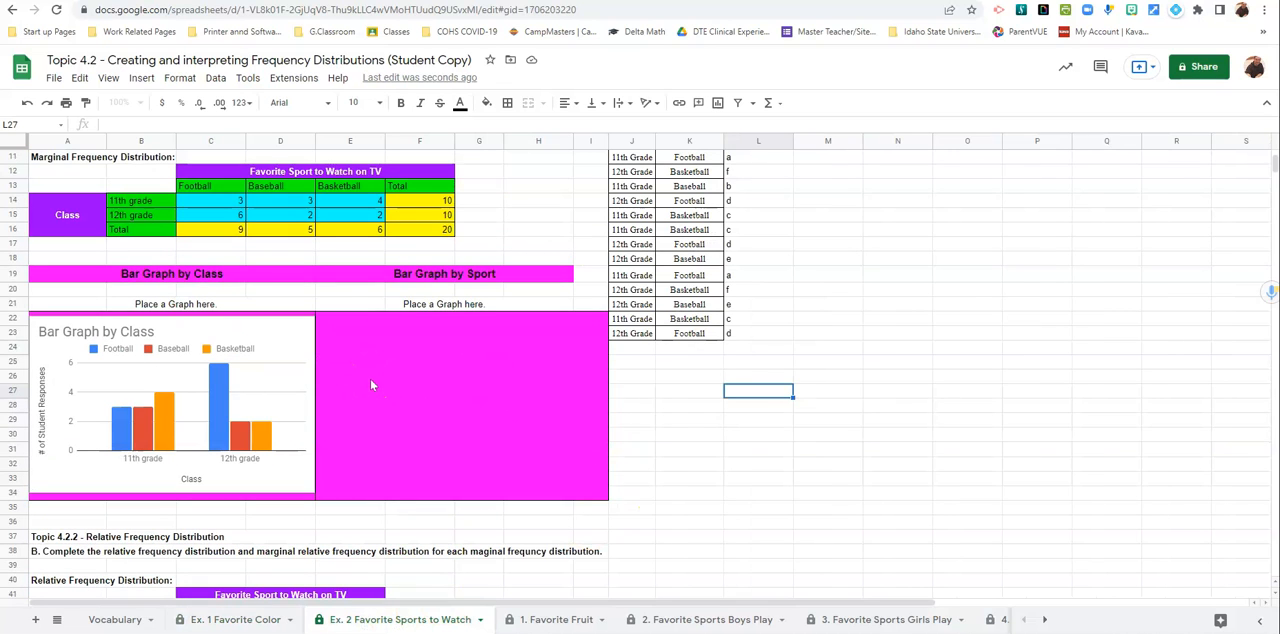
pyautogui.moveTo(500, 290)
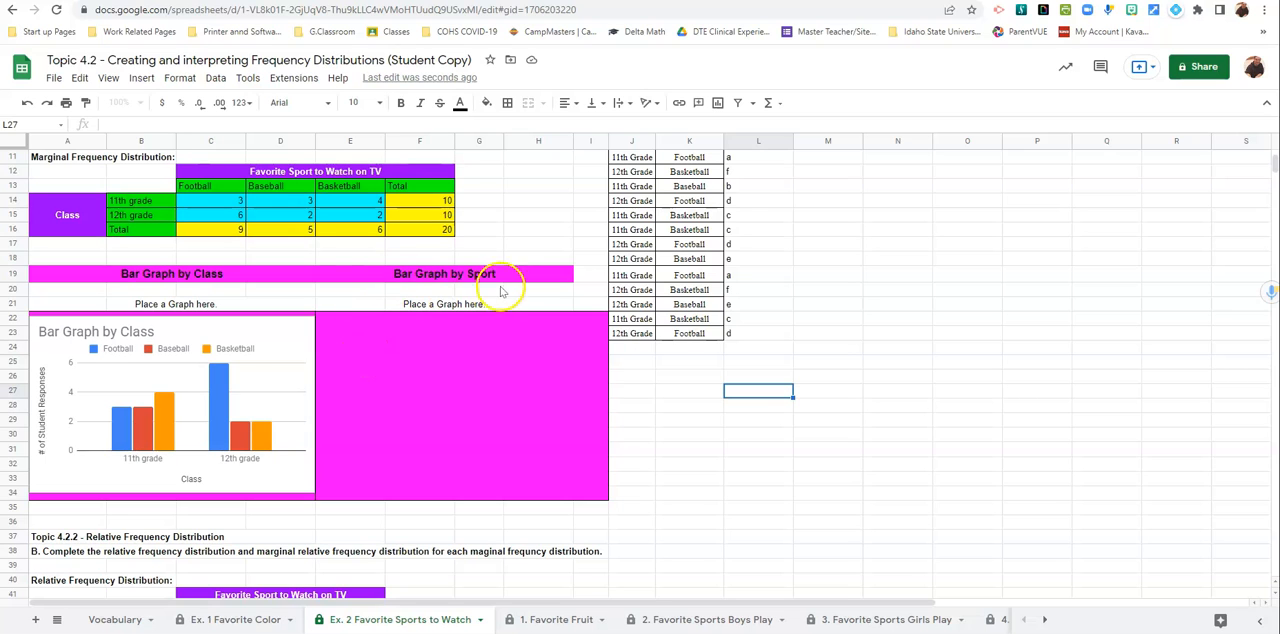
pyautogui.moveTo(440, 312)
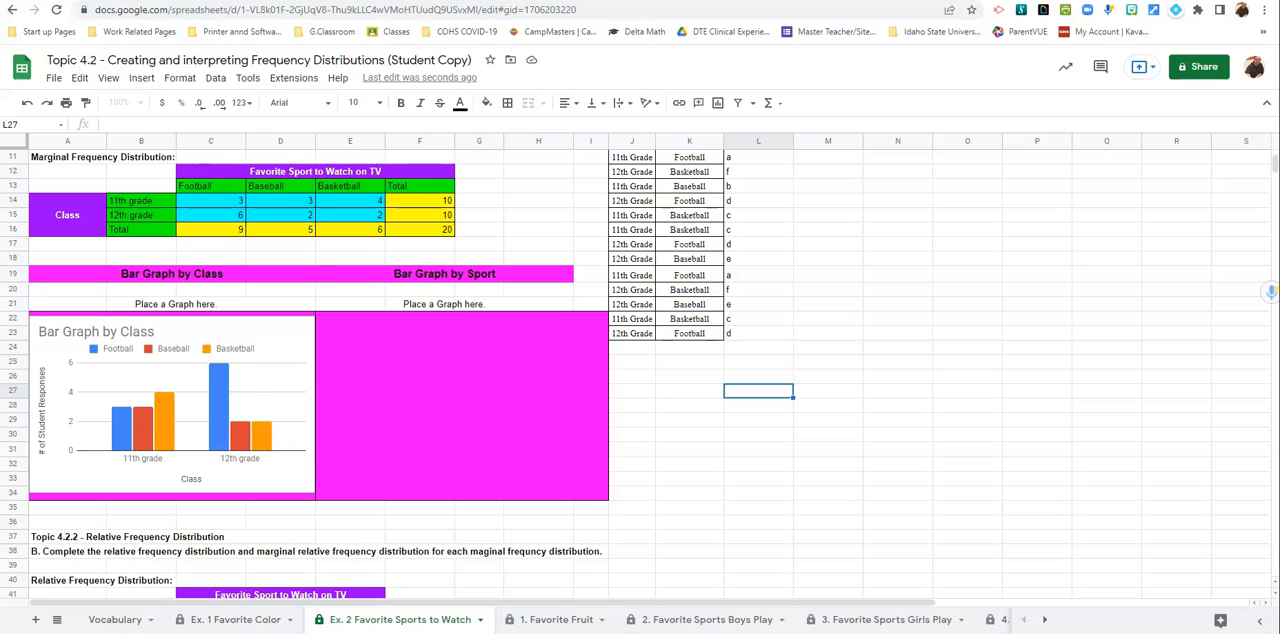
# Select the grade-level sport counts table on the Ex. 2 Favorite Sports to Watch sheet.
pyautogui.click(444, 272)
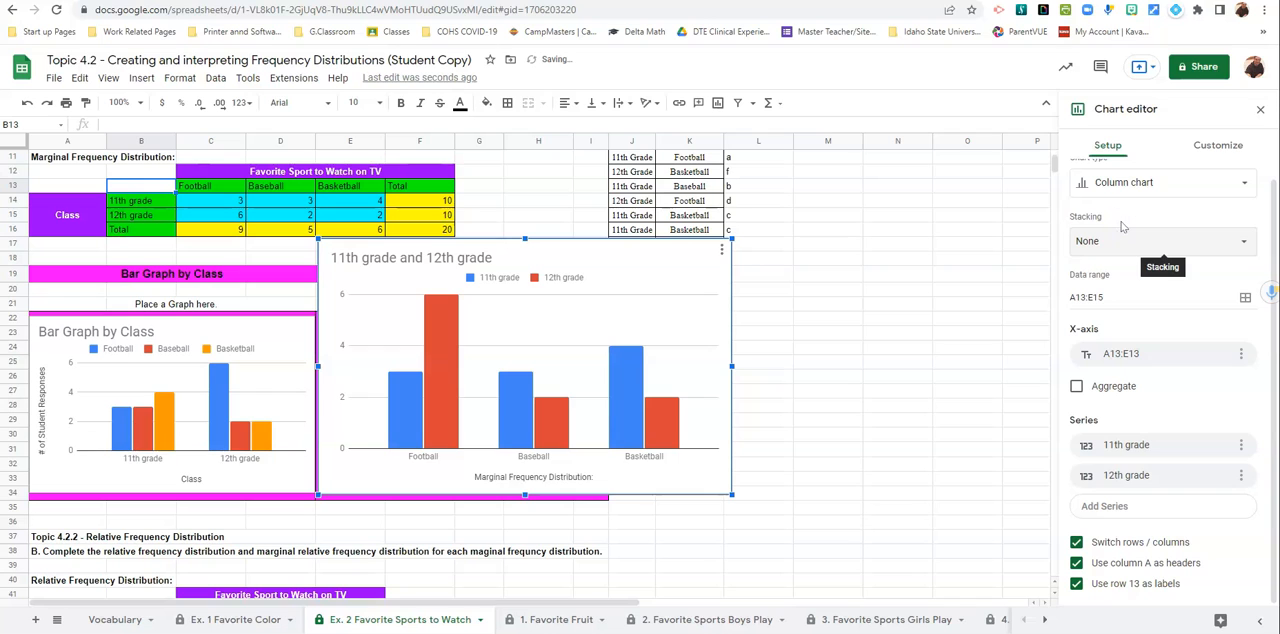
pyautogui.moveTo(668, 462)
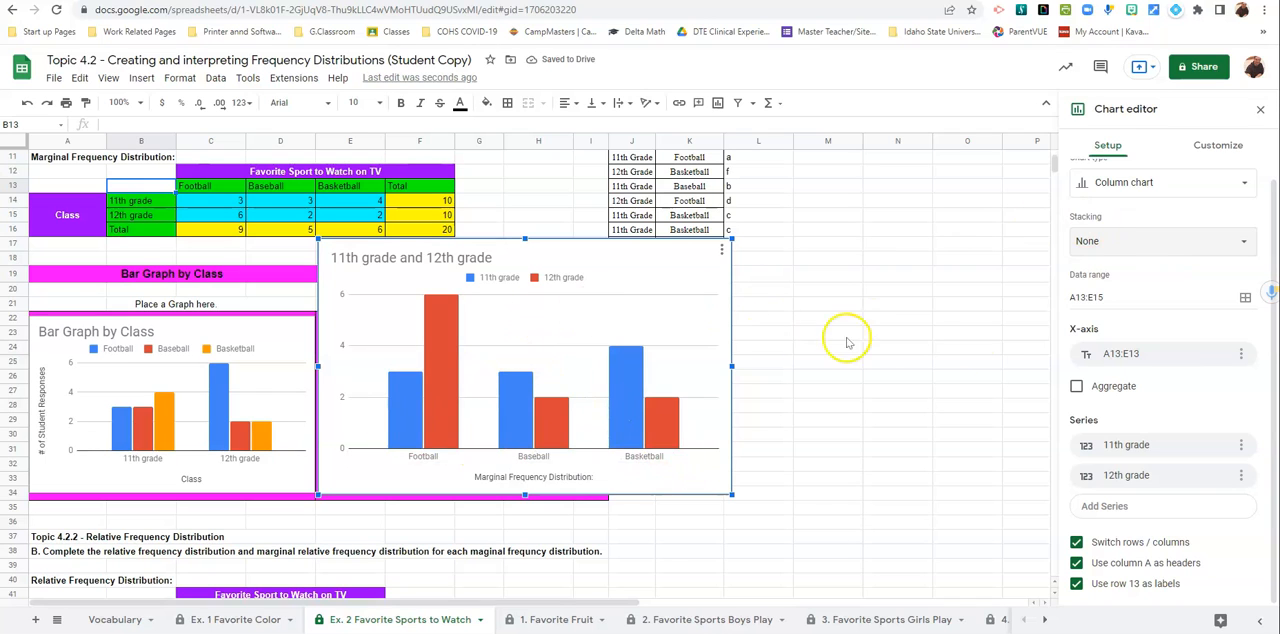
# Switch the new sports chart's editor to the Customize title and style settings.
pyautogui.click(1218, 144)
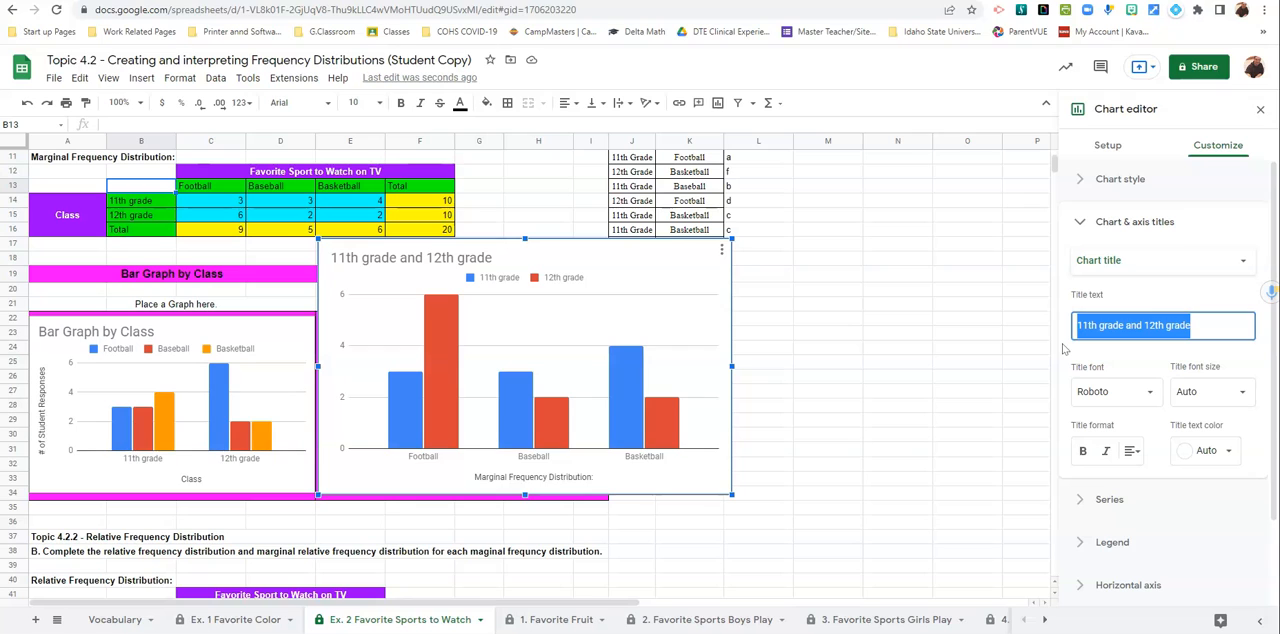
# Set the chart title to "Bar Graph by Favorite Sport", fixing a mistyped start.
pyautogui.write('Bar Cha')
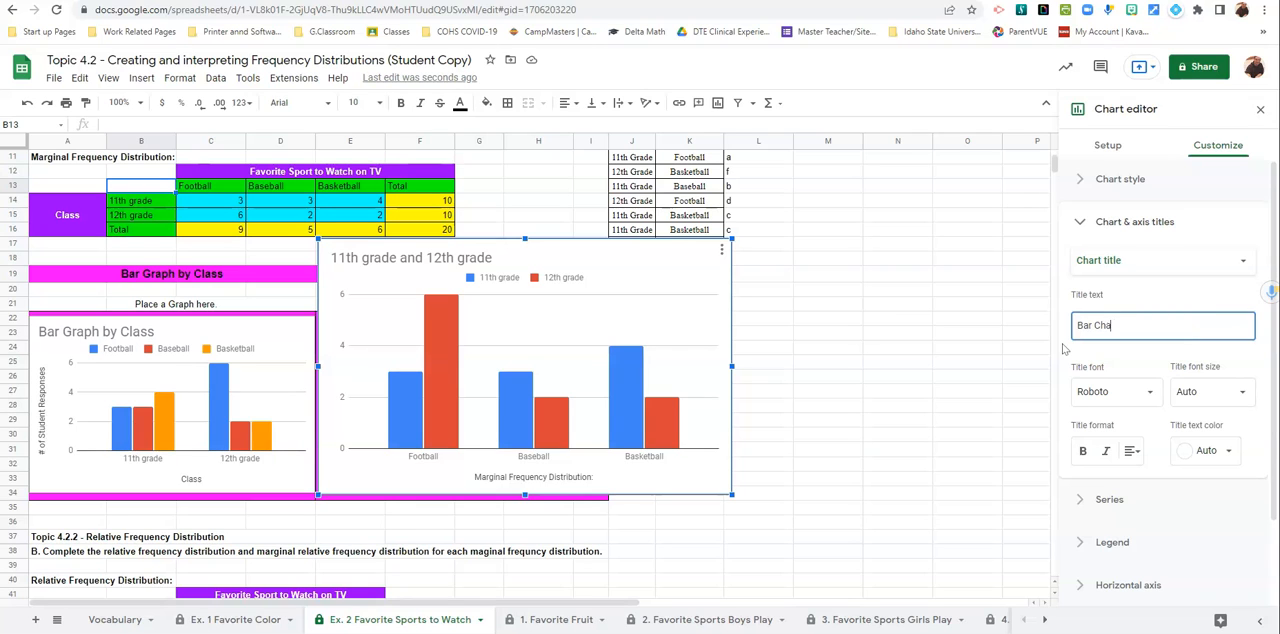
pyautogui.press('Backspace')
pyautogui.write('Graph by')
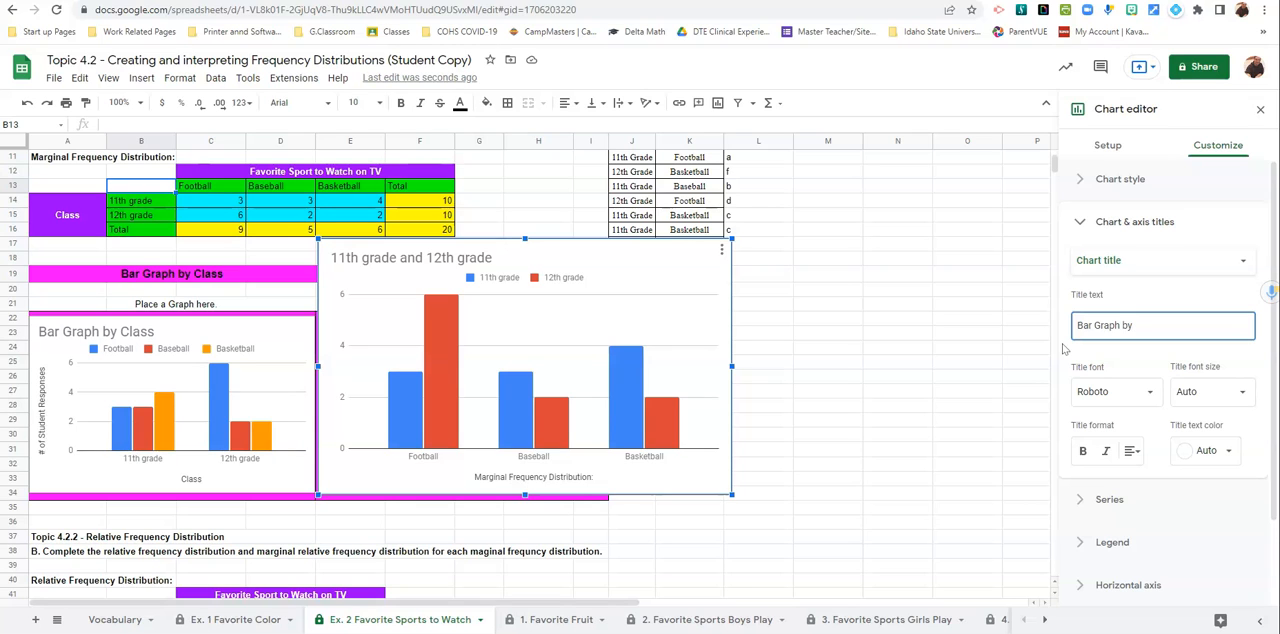
pyautogui.write('F')
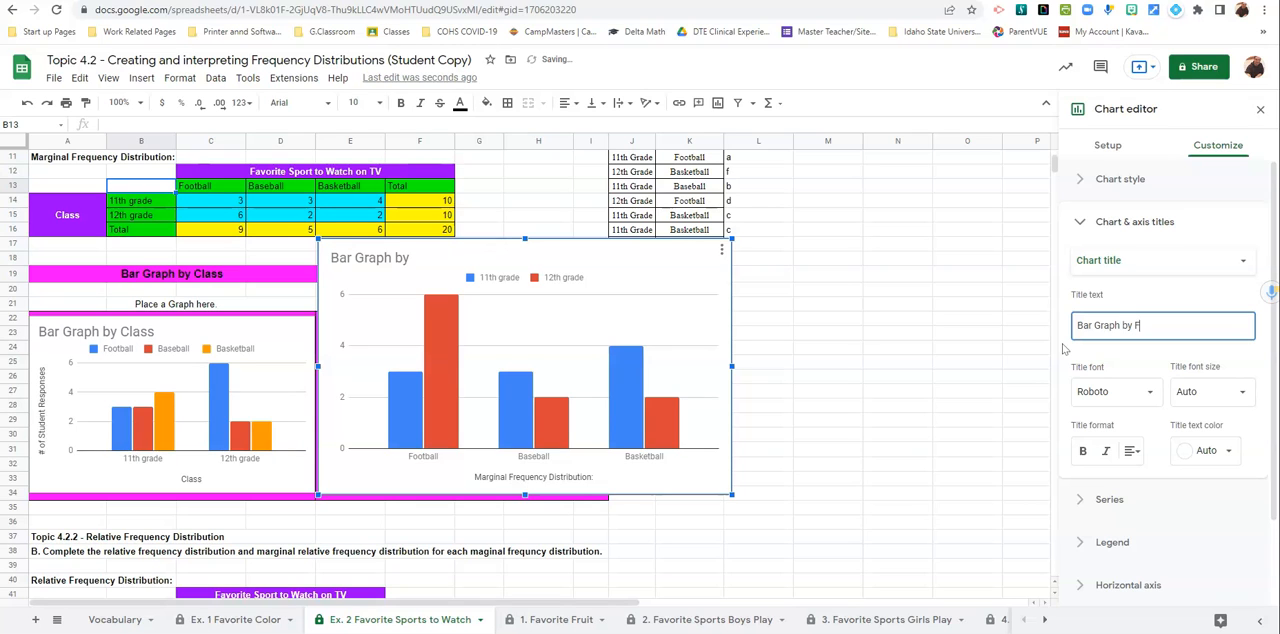
pyautogui.write('avorite Sport')
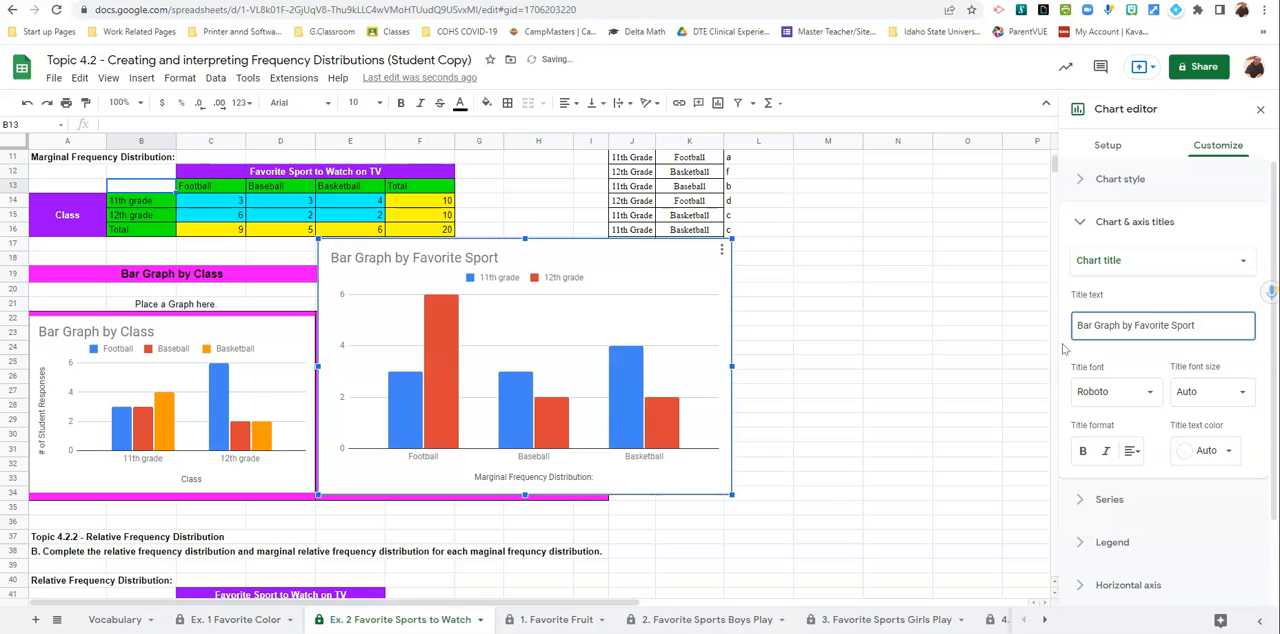
# Label the axes "Favorite Sport to Watch on TV" and "# of Student Responses".
pyautogui.click(1162, 260)
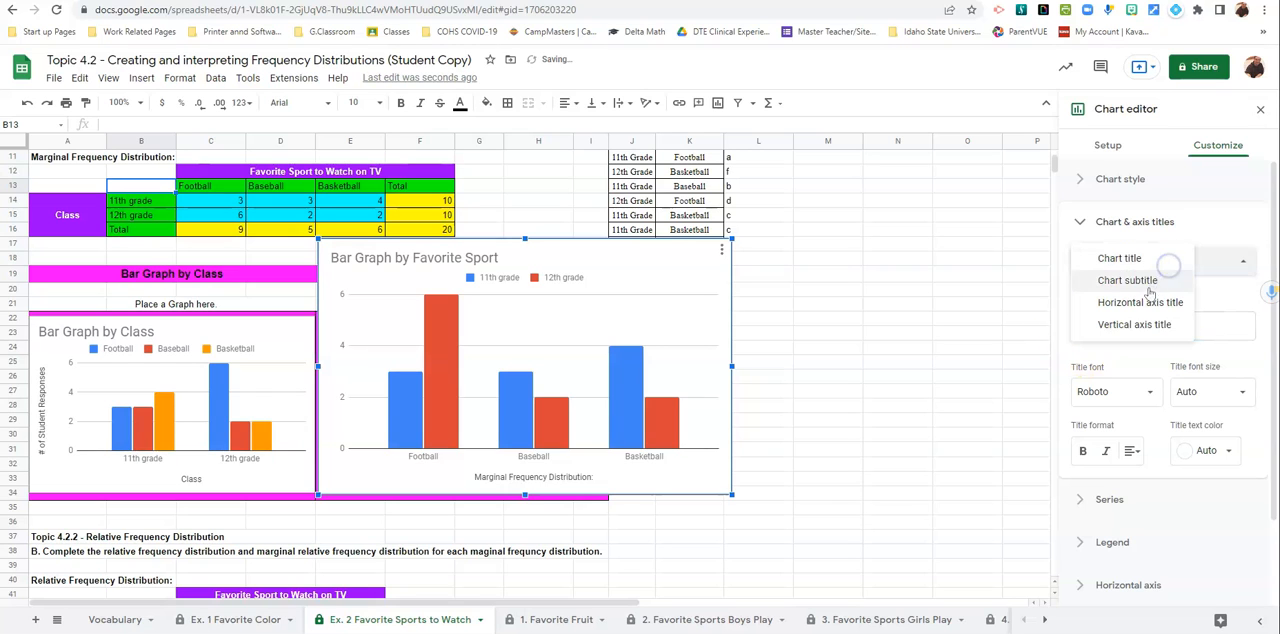
pyautogui.click(1140, 302)
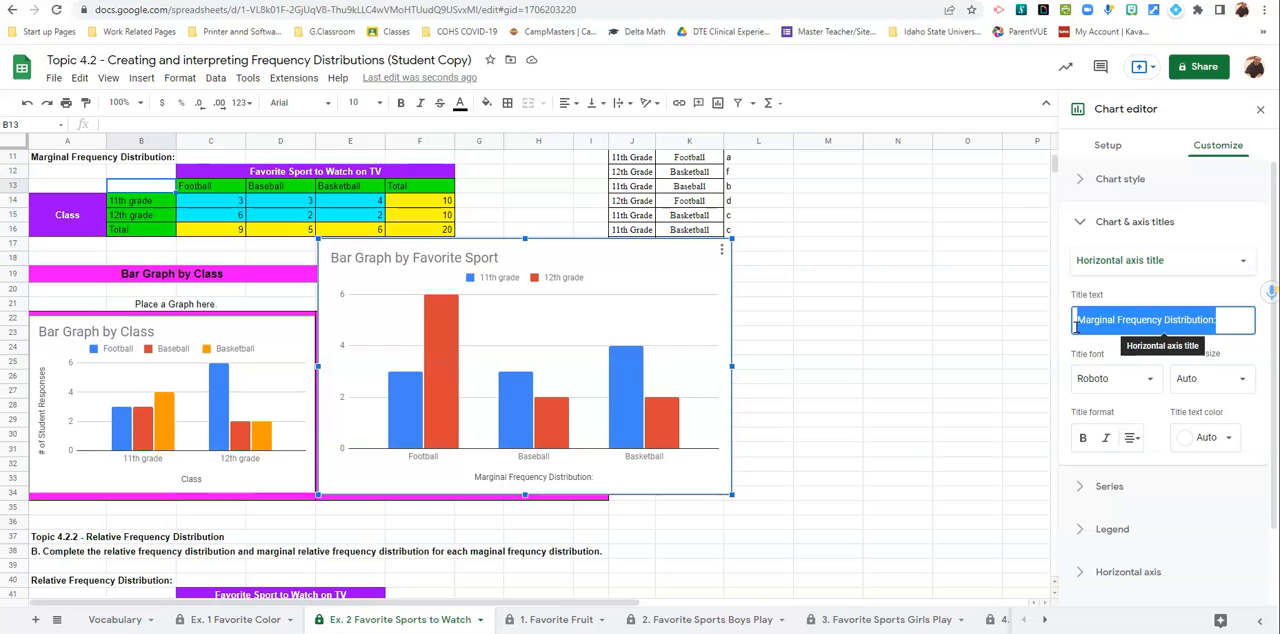
pyautogui.write('Favor')
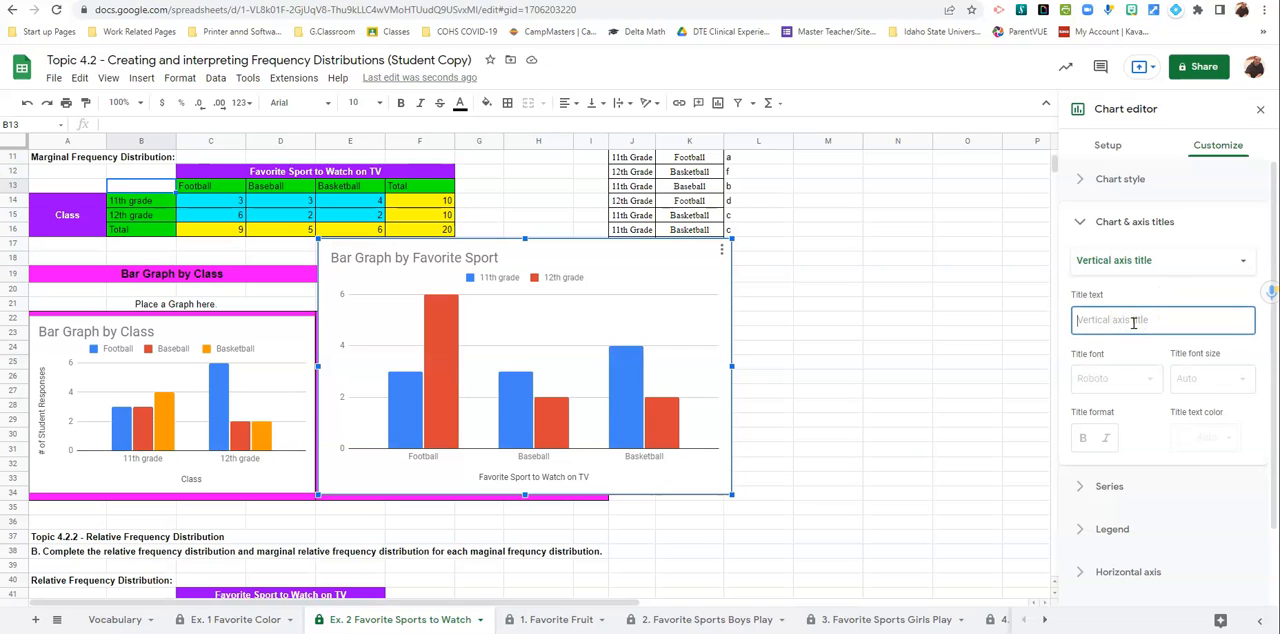
pyautogui.write('# of Student R')
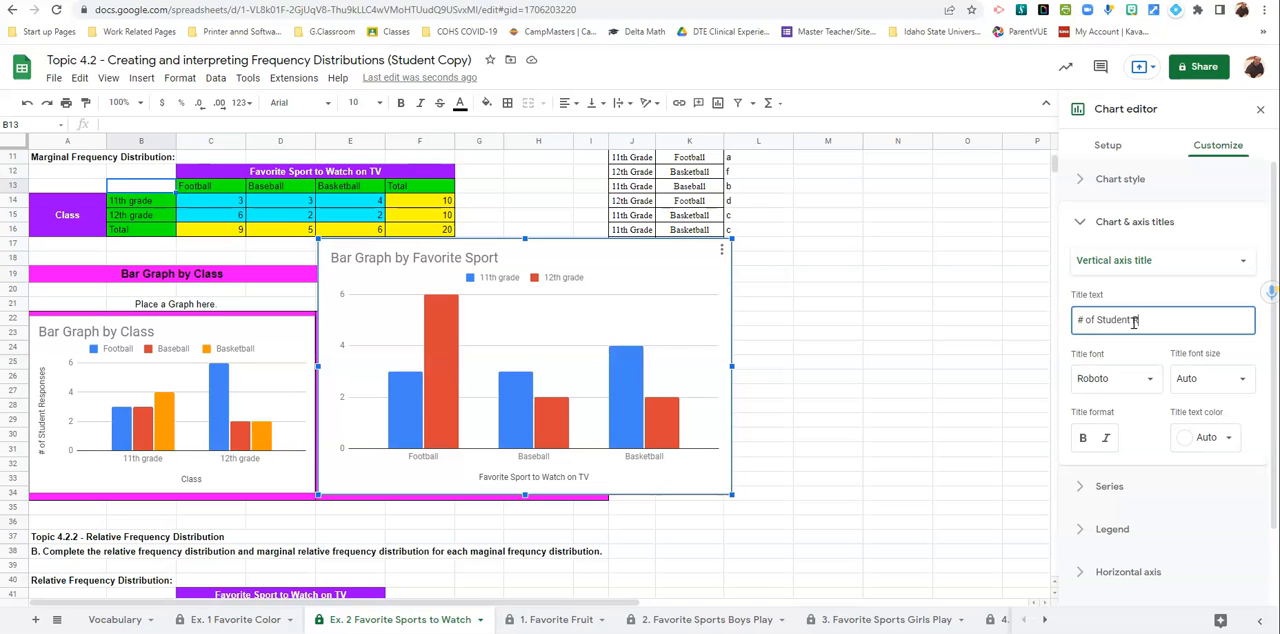
pyautogui.write('esponses')
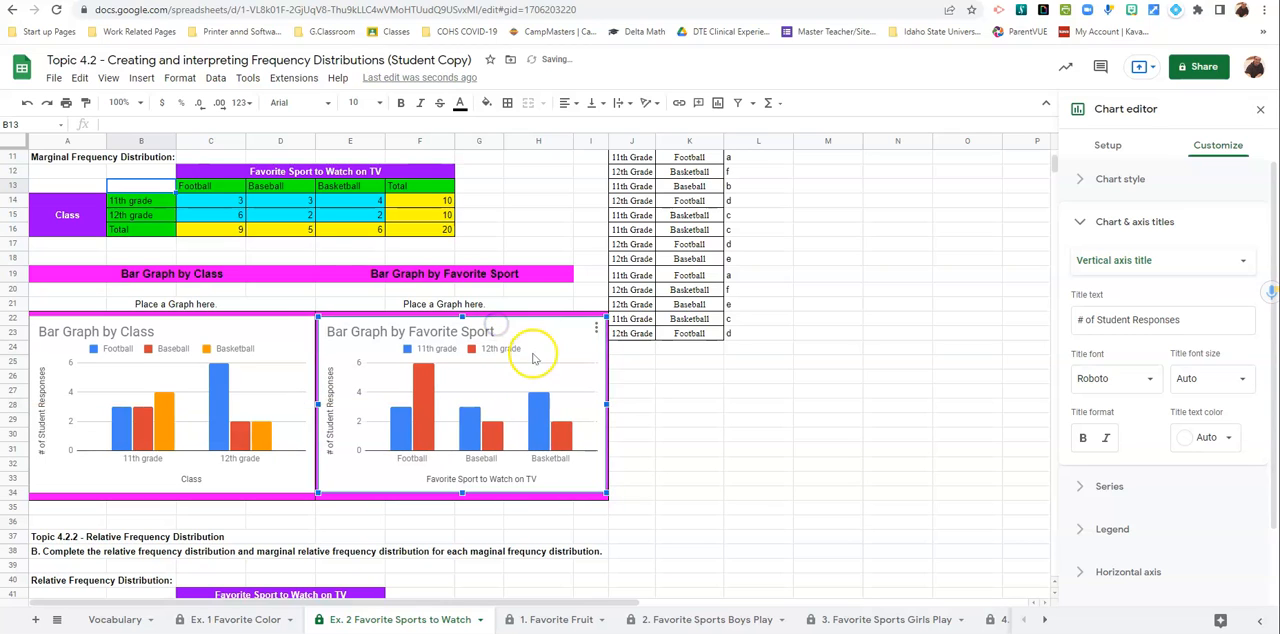
pyautogui.moveTo(512, 372)
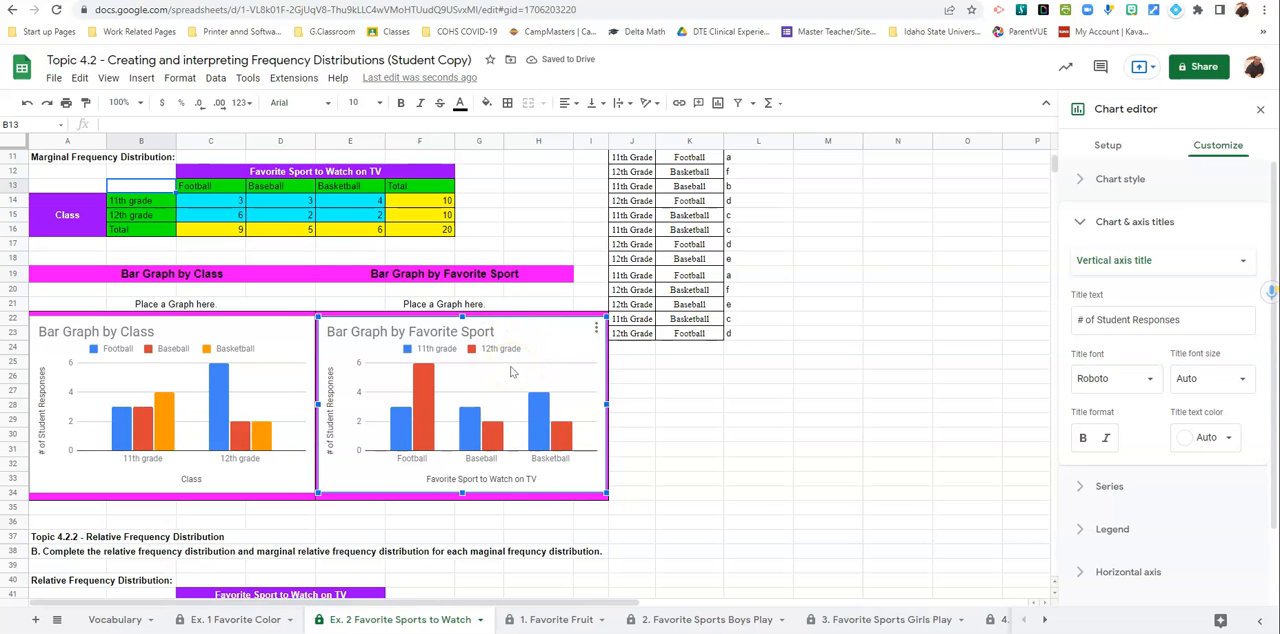
# Scroll down to review the sport chart placed beside the class chart.
pyautogui.scroll(-3)
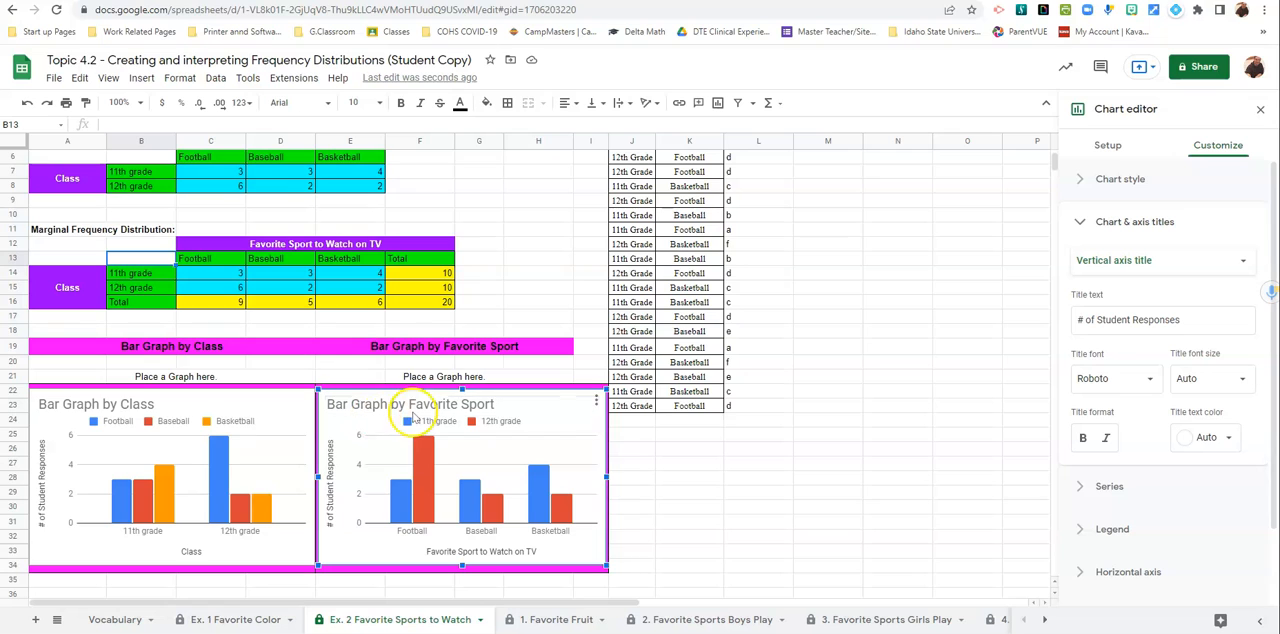
pyautogui.moveTo(490, 404)
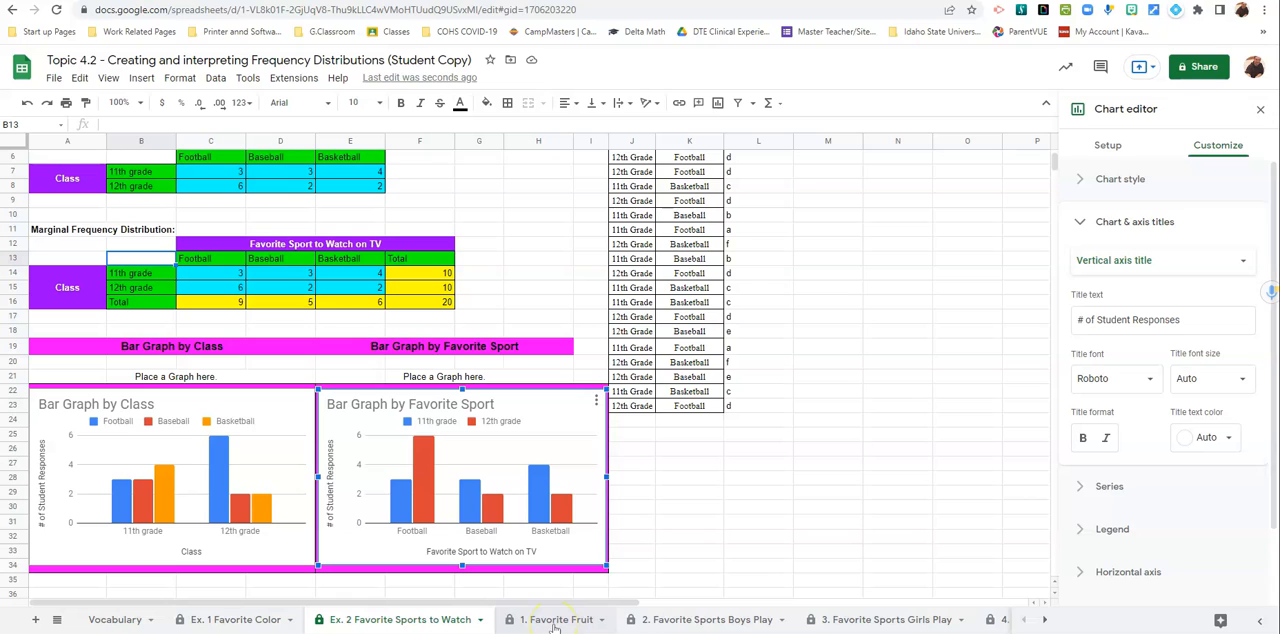
# Browse the Favorite Fruit through Favorite Subjects sheets, then return to Ex. 1 Favorite Color.
pyautogui.click(554, 620)
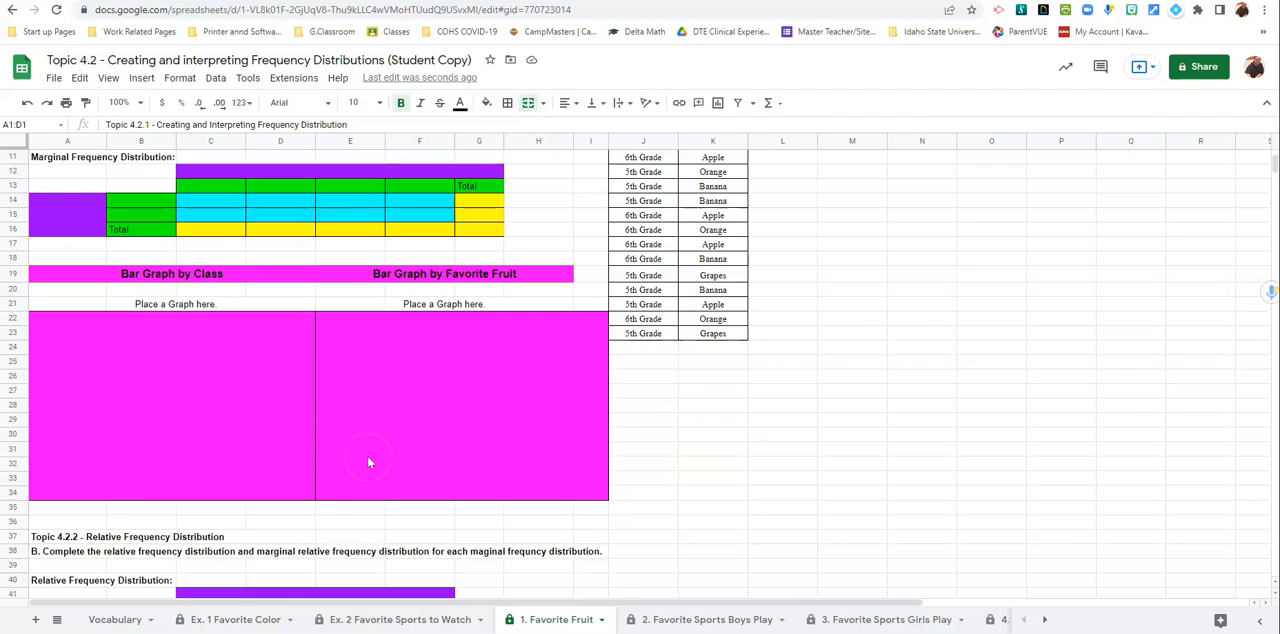
pyautogui.scroll(-3)
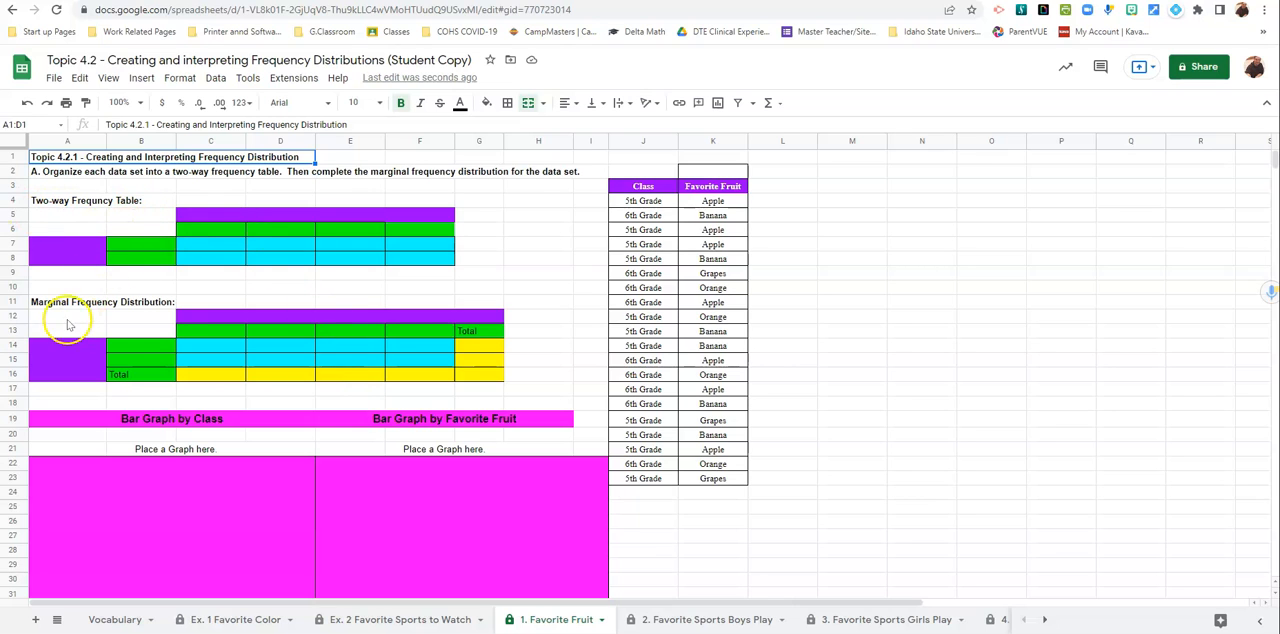
pyautogui.moveTo(252, 528)
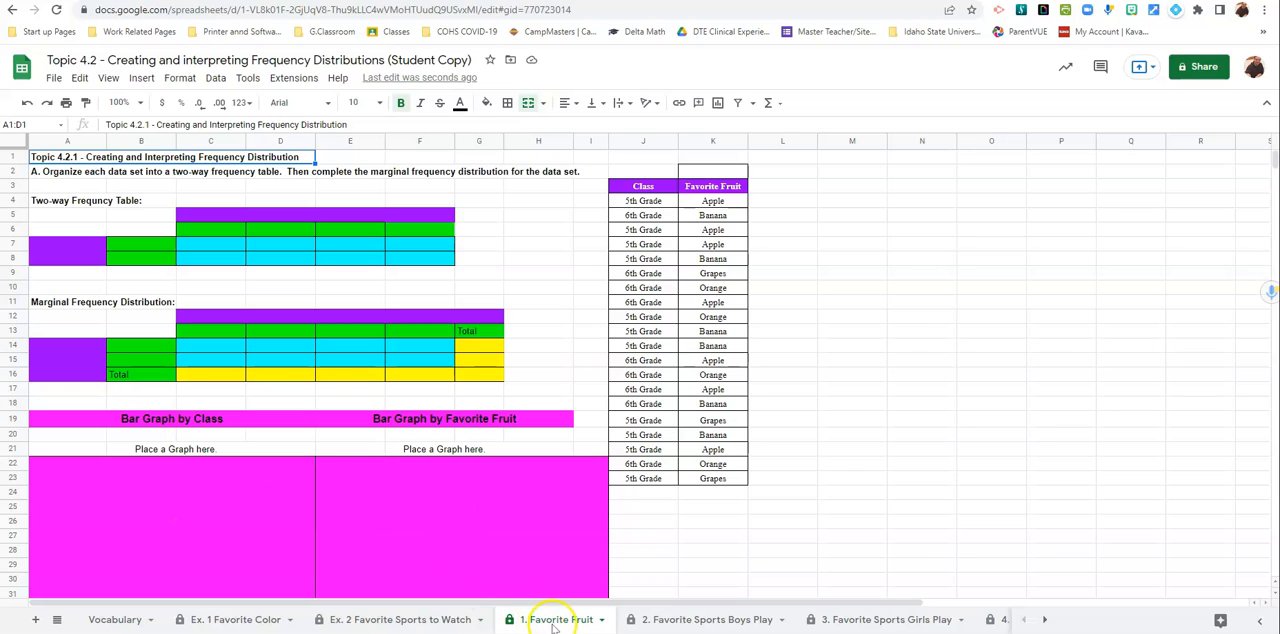
pyautogui.click(704, 620)
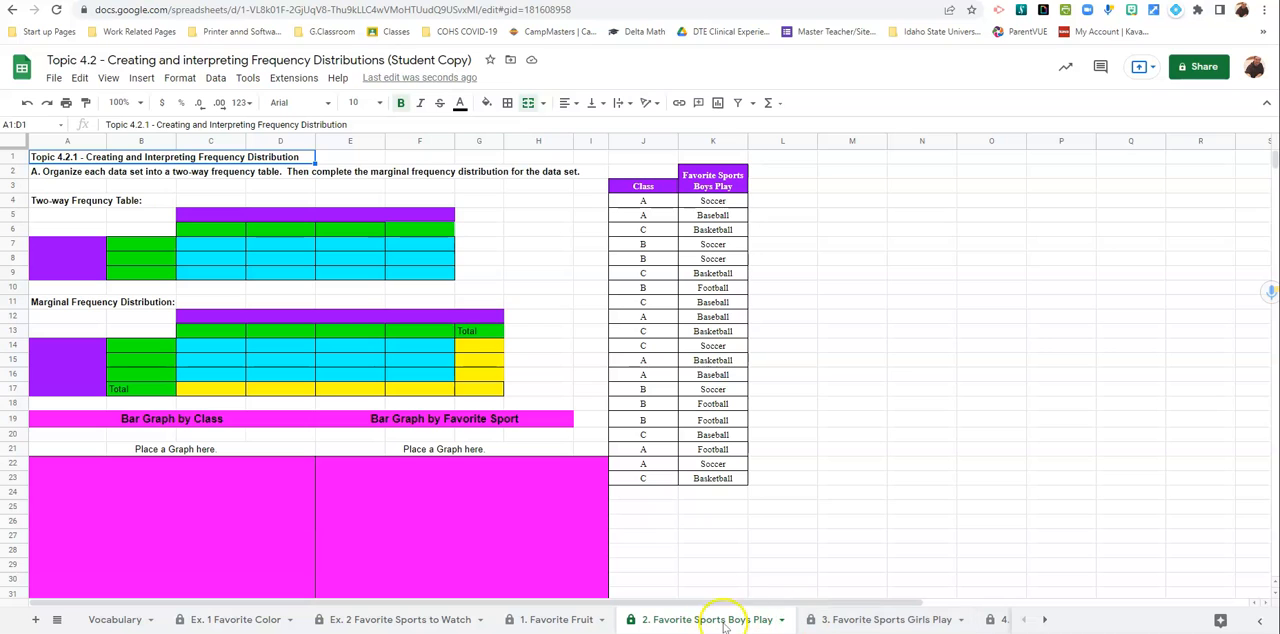
pyautogui.click(884, 620)
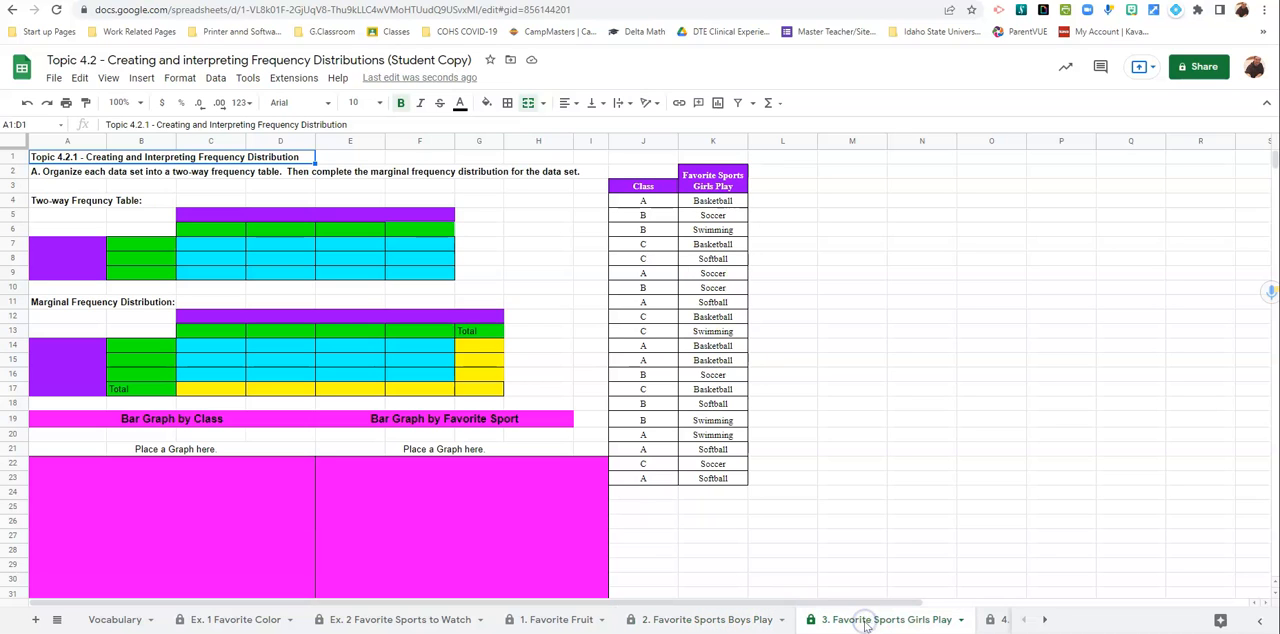
pyautogui.click(936, 620)
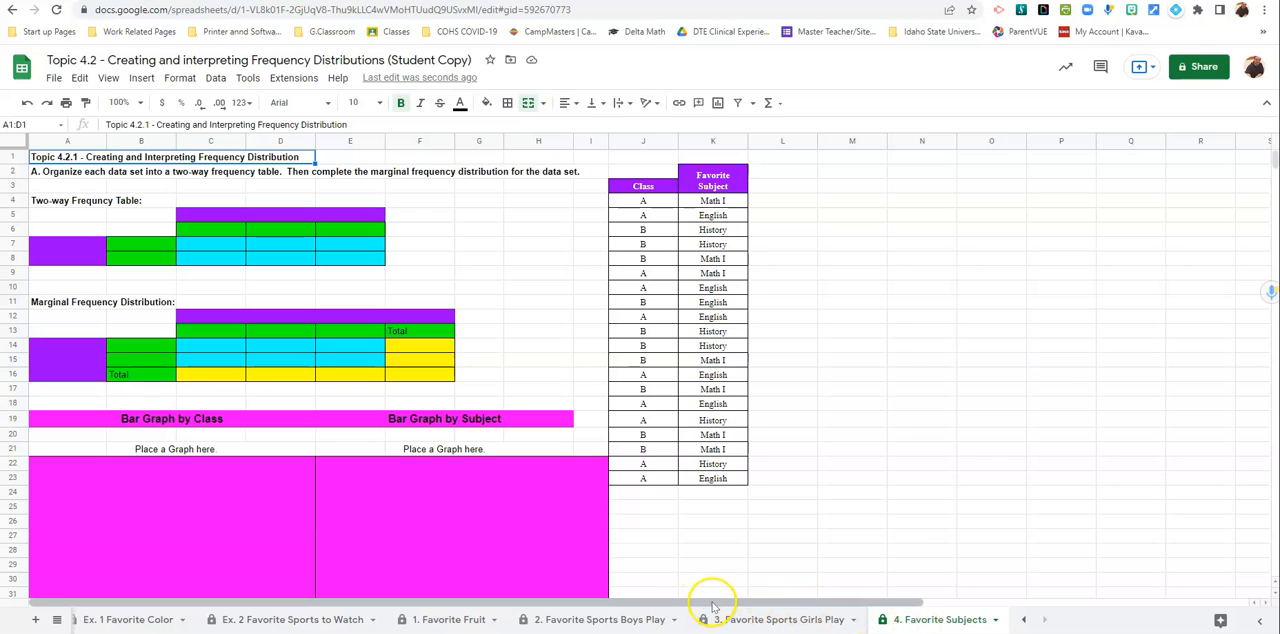
pyautogui.click(452, 620)
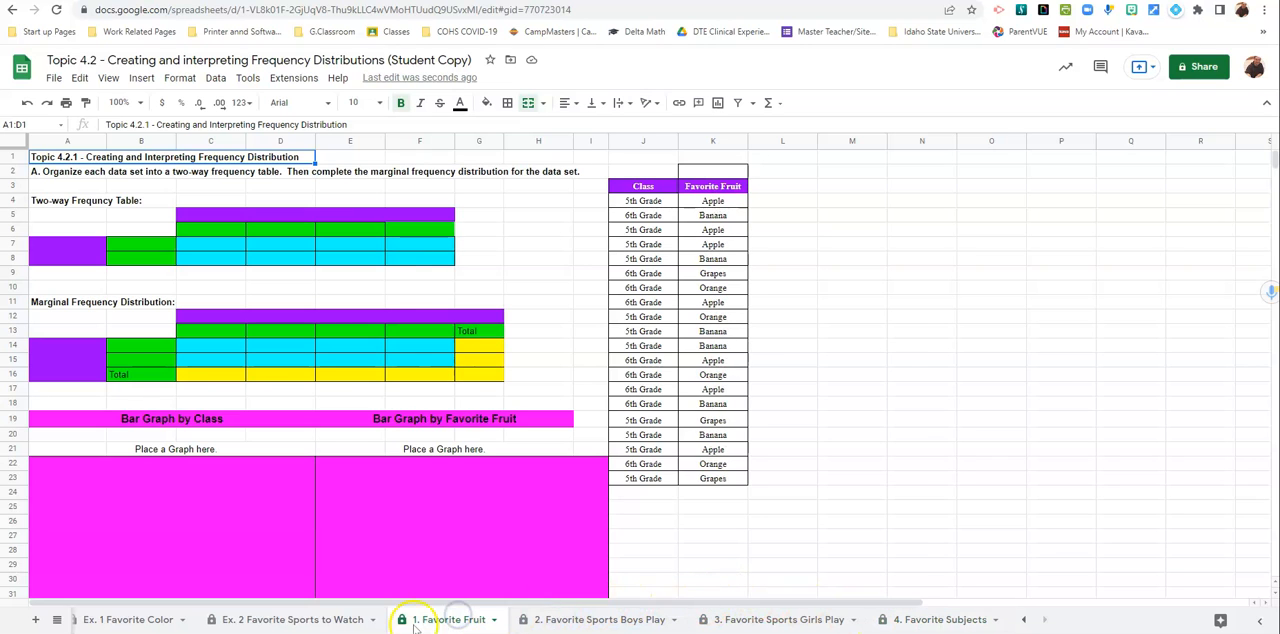
pyautogui.click(136, 620)
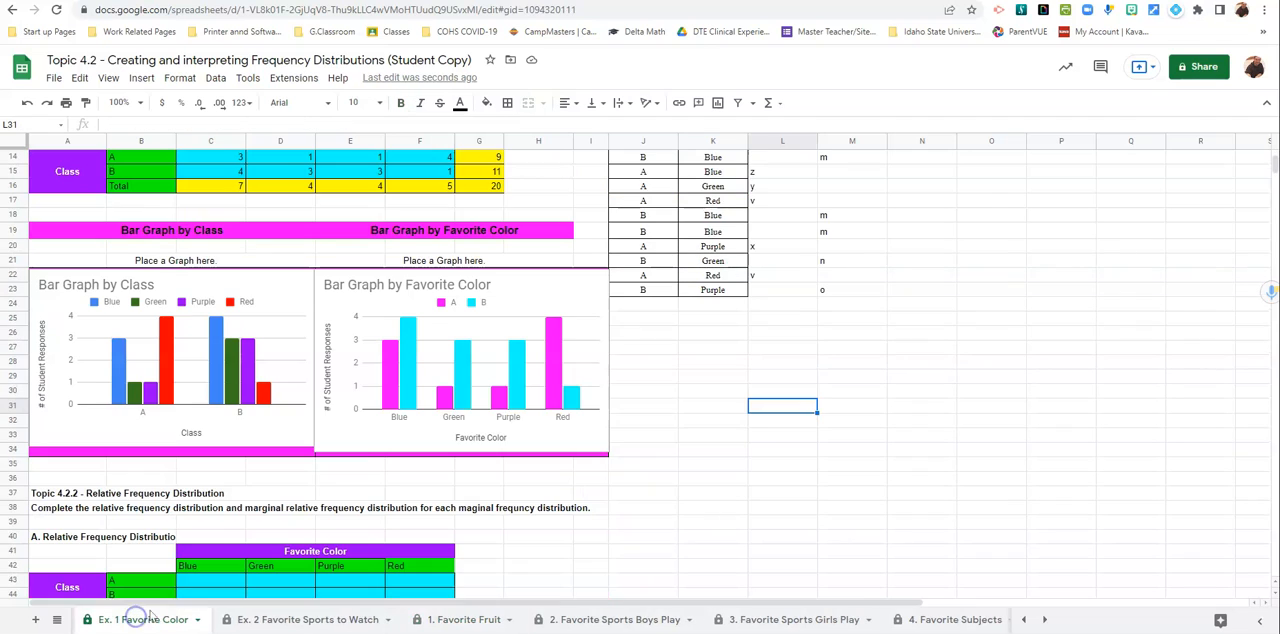